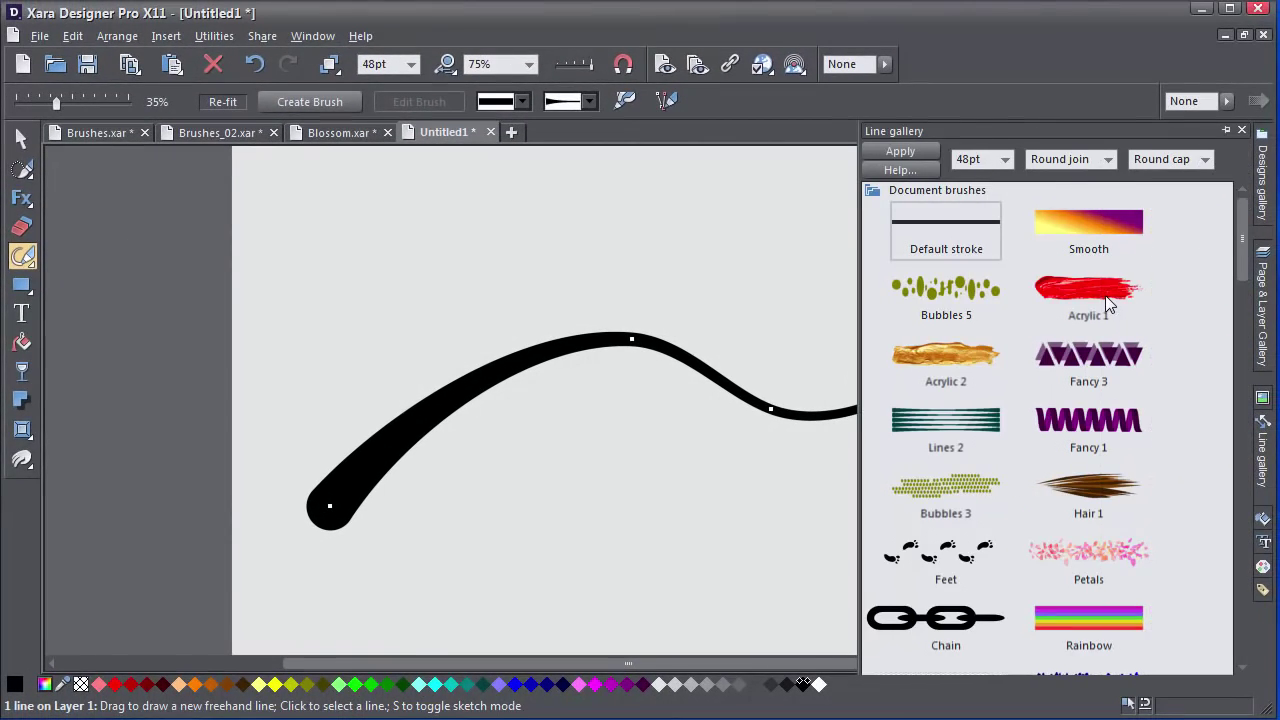
Apply the red Acrylic 1 brush to the freehand line and narrow it to 24pt
{"action": "left_click", "coordinate": [1088, 290]}
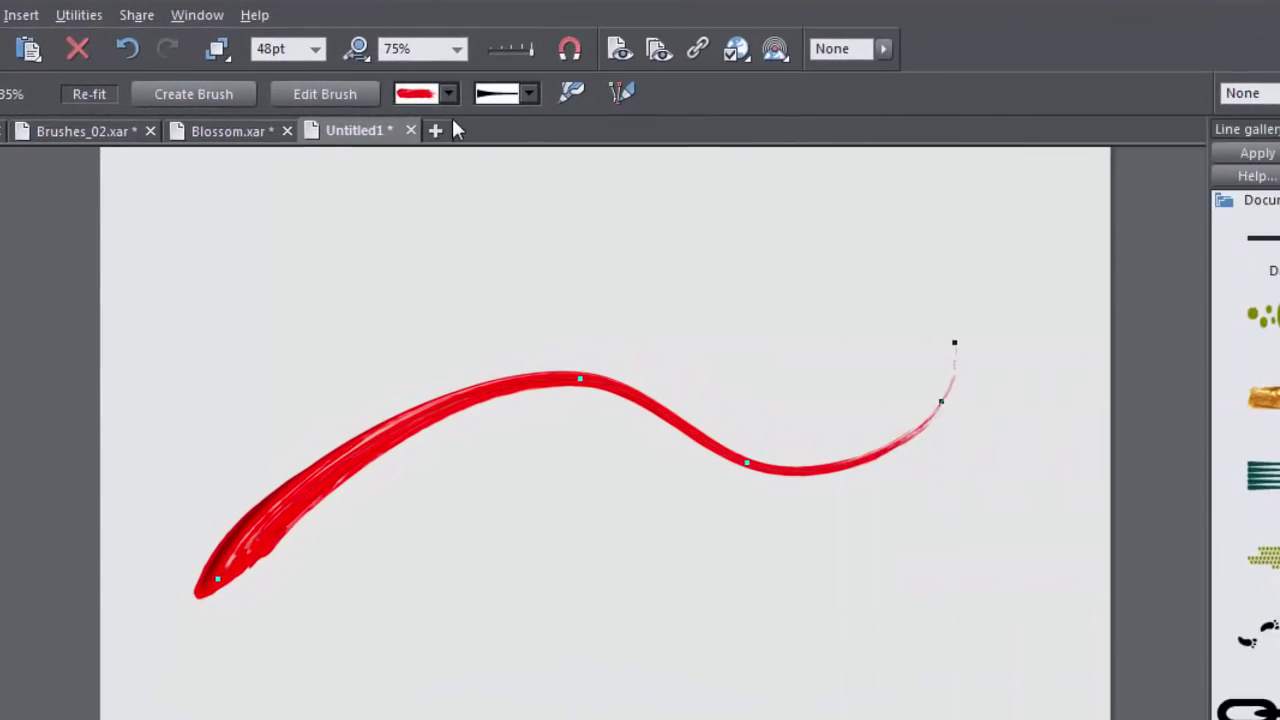
{"action": "left_click", "coordinate": [514, 92]}
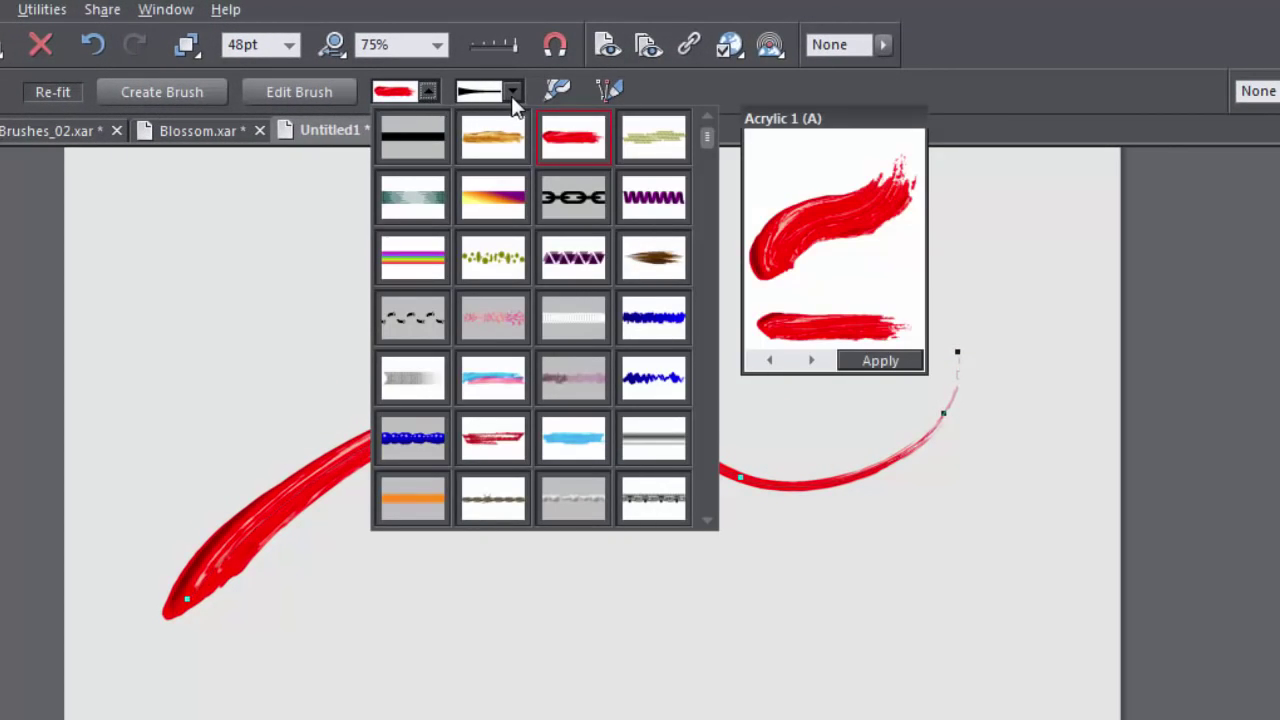
{"action": "left_click", "coordinate": [509, 91]}
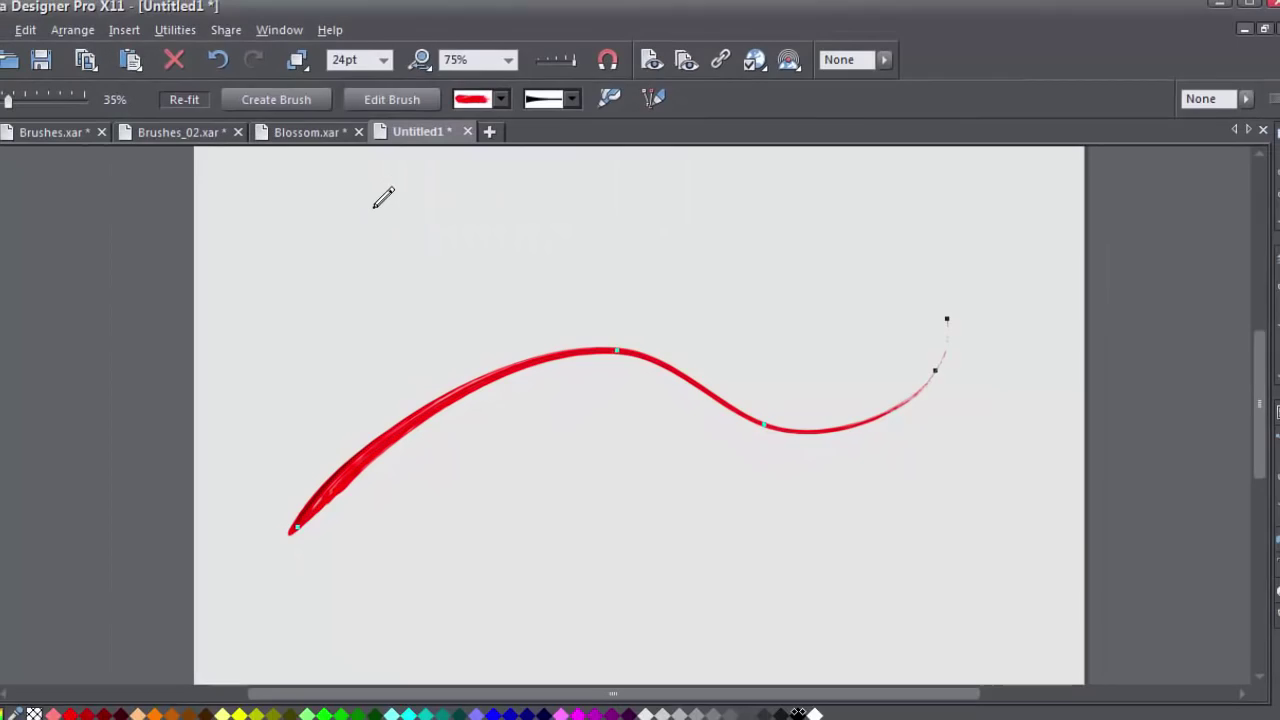
Set the acrylic line width to 48pt and colour its stroke dark green
{"action": "left_click", "coordinate": [412, 63]}
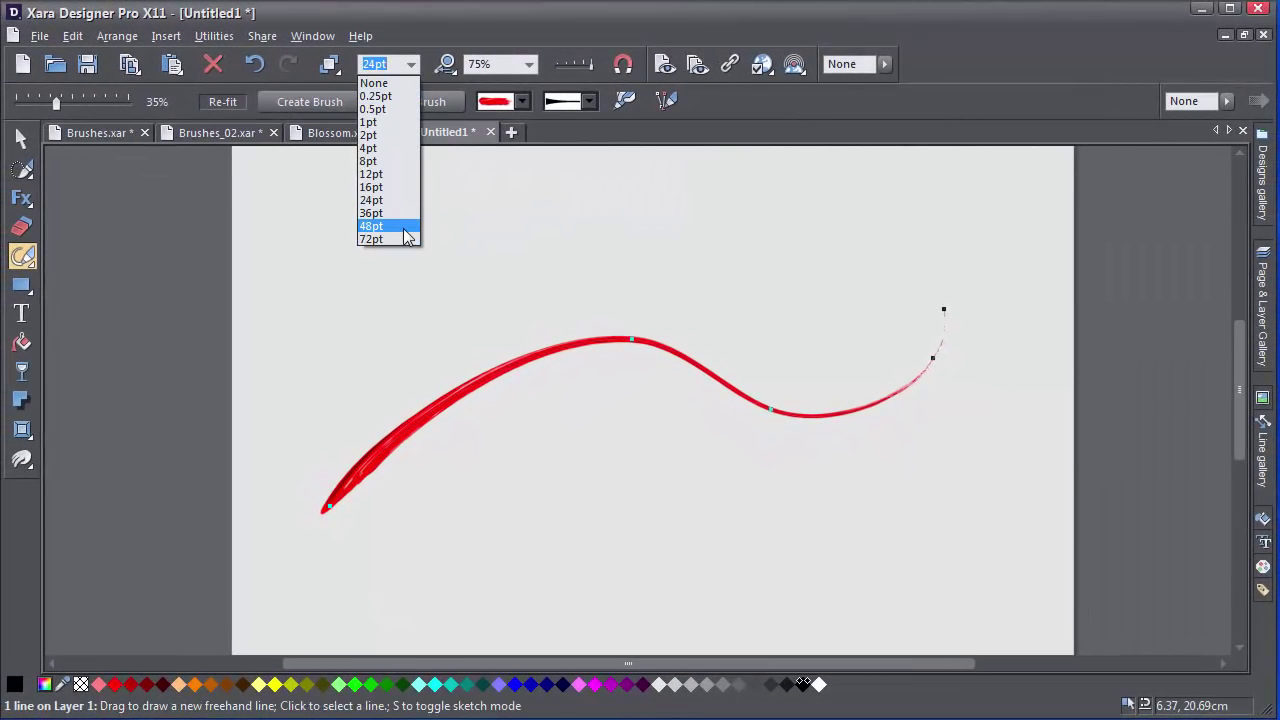
{"action": "left_click", "coordinate": [371, 225]}
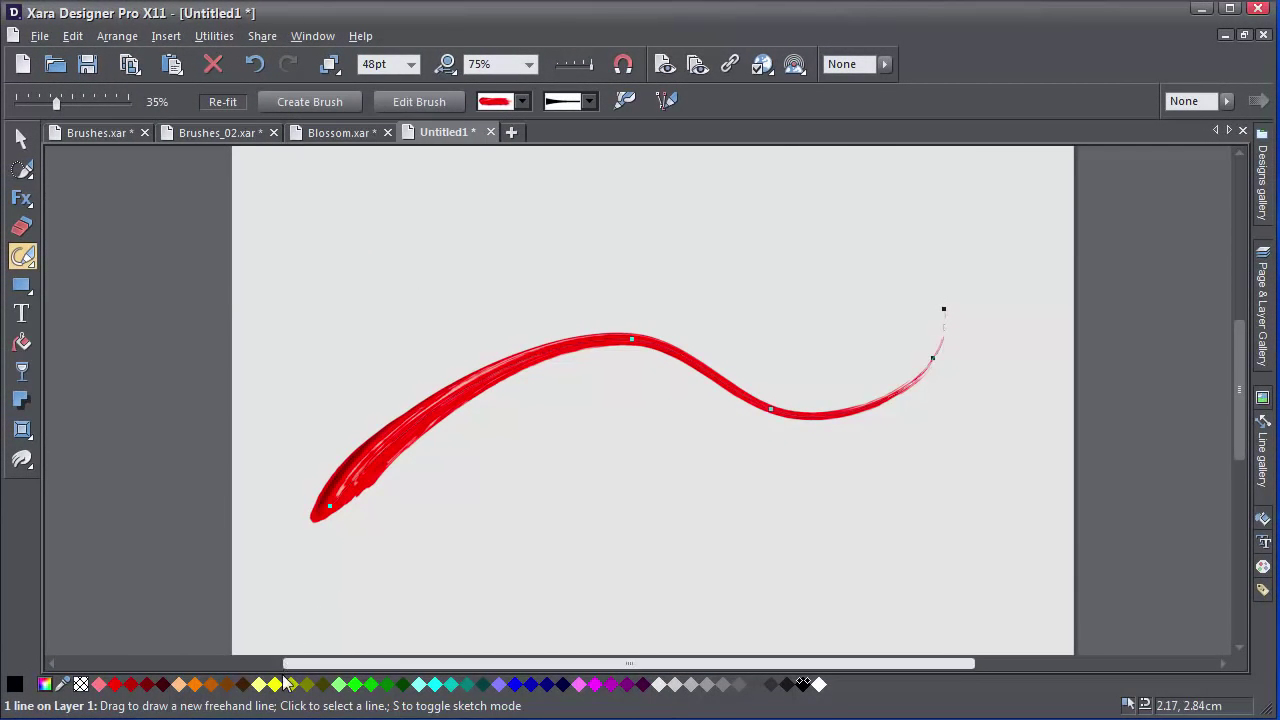
{"action": "left_click", "coordinate": [267, 685]}
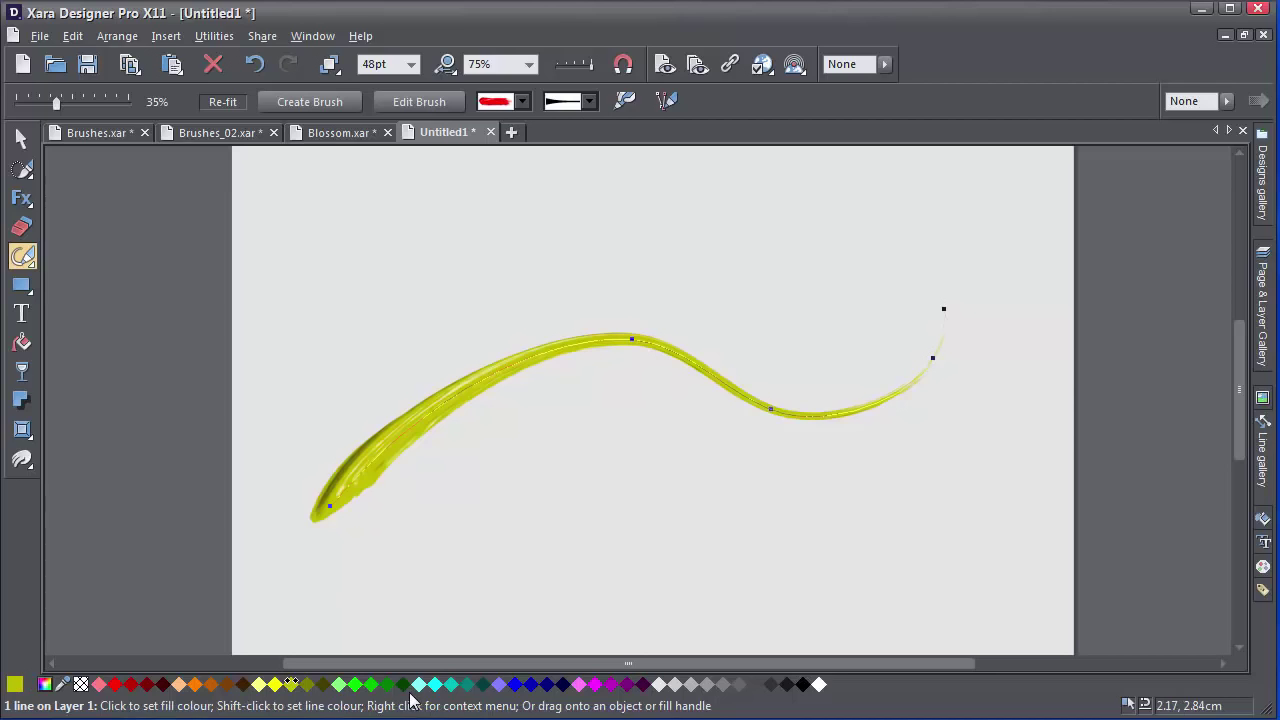
{"action": "left_click", "coordinate": [399, 685]}
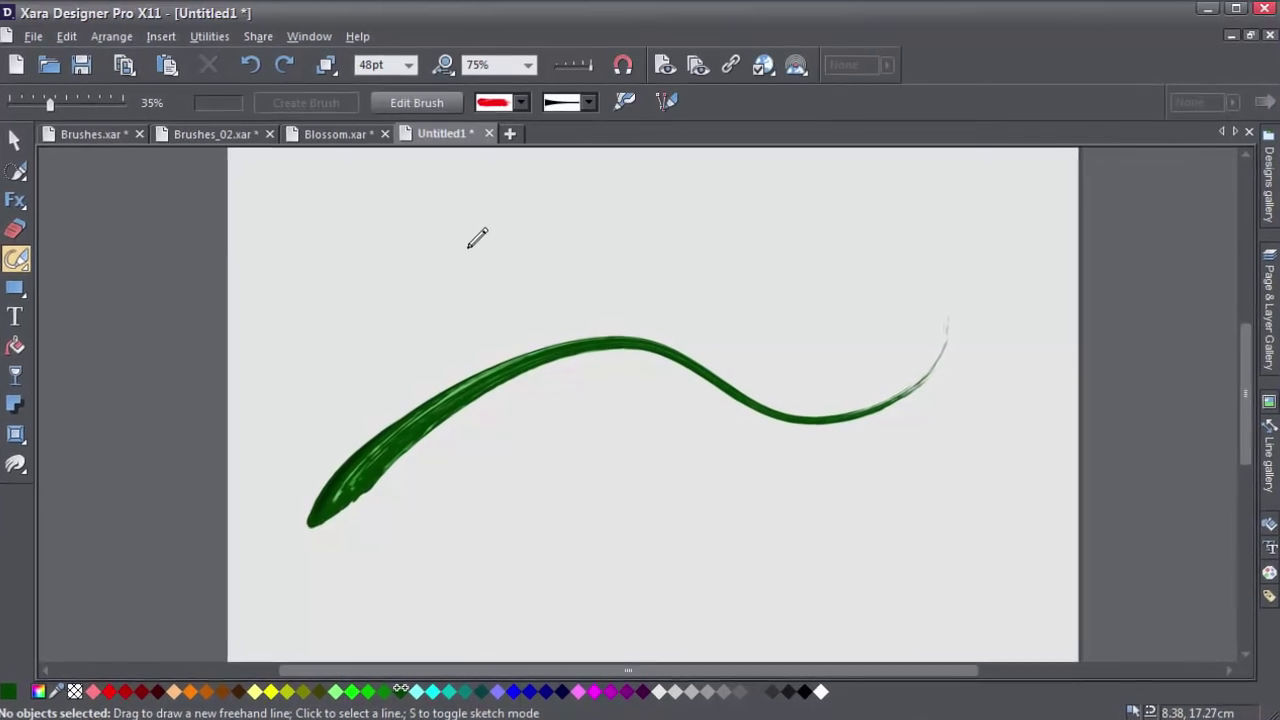
Browse brush collections, expanding Lines & Hatchings, and view the Infobar brush list
{"action": "left_click", "coordinate": [506, 115]}
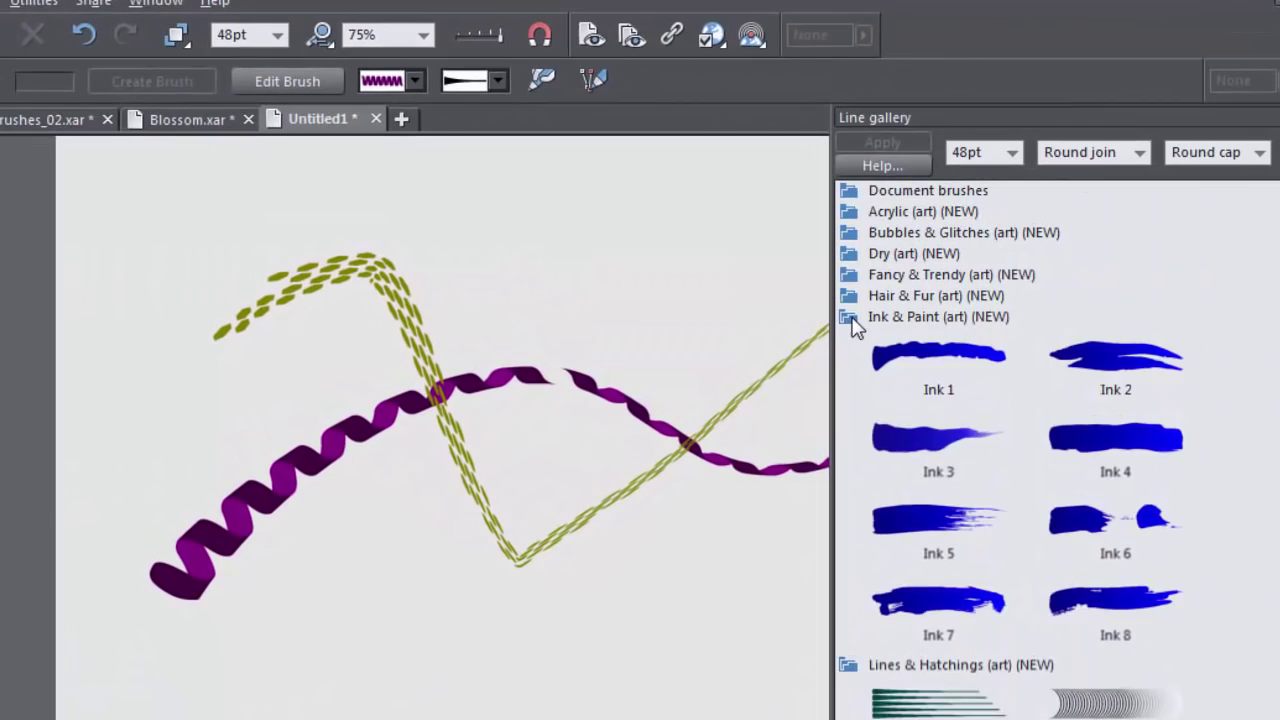
{"action": "left_click", "coordinate": [847, 317]}
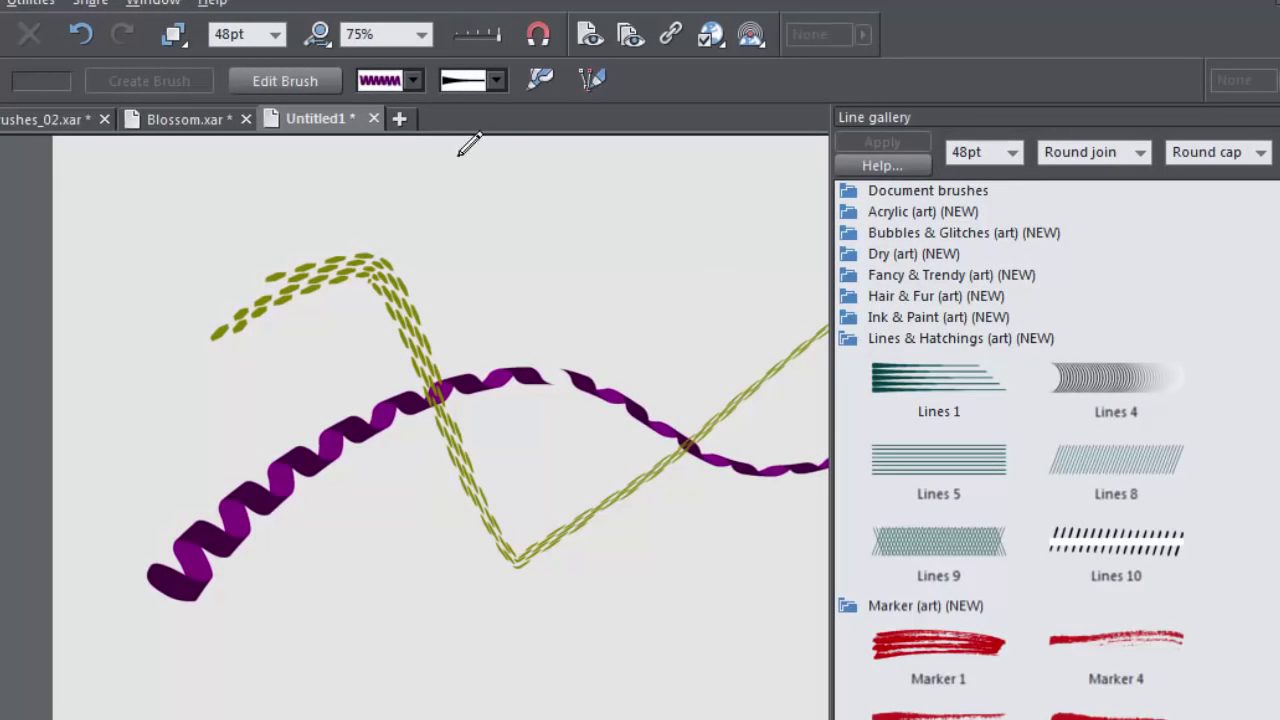
{"action": "left_click", "coordinate": [413, 80]}
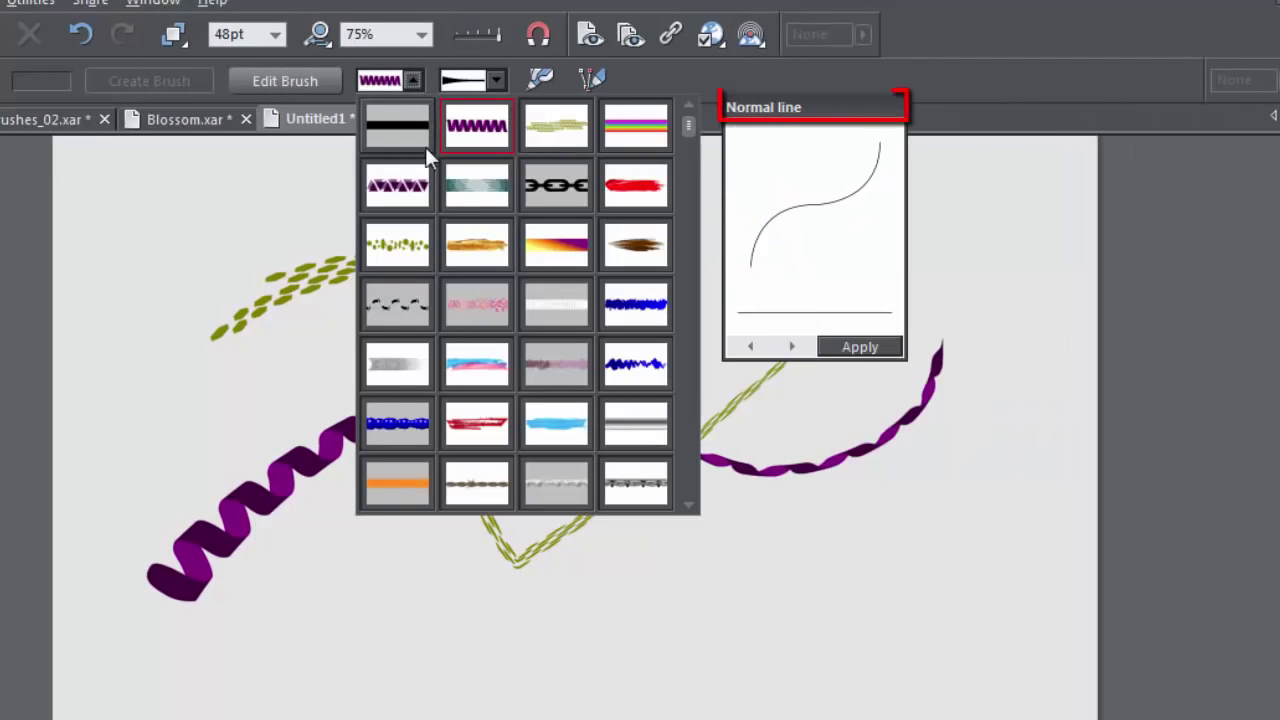
{"action": "mouse_move", "coordinate": [556, 185]}
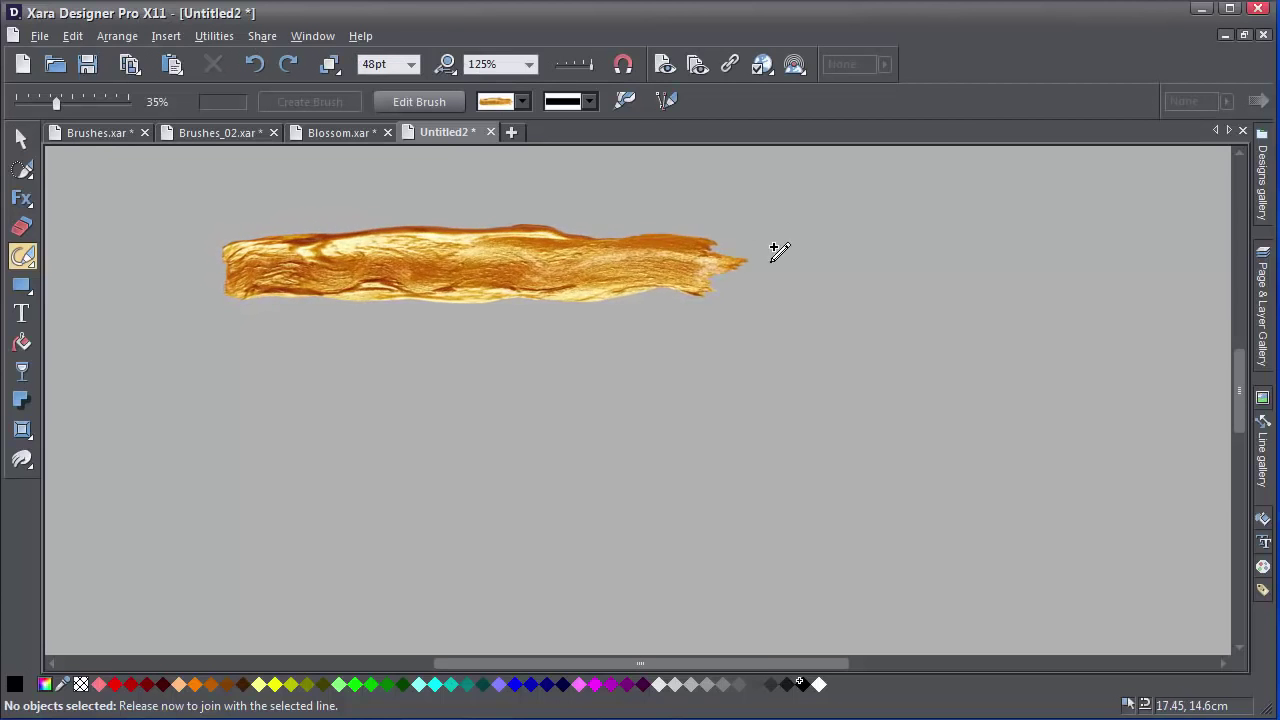
Paint a golden acrylic stroke, then drag a horizontal trail of blue spheres
{"action": "left_click_drag", "start_coordinate": [730, 255], "coordinate": [780, 515]}
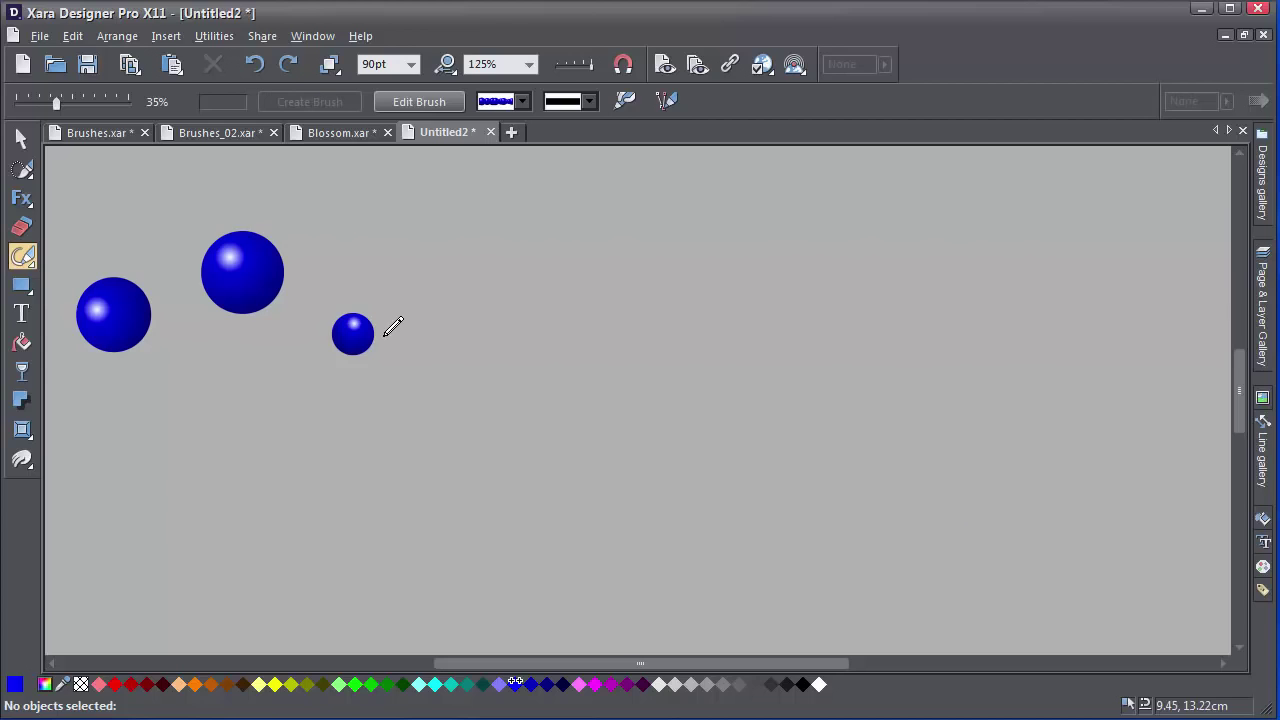
{"action": "left_click_drag", "start_coordinate": [390, 330], "coordinate": [1000, 330]}
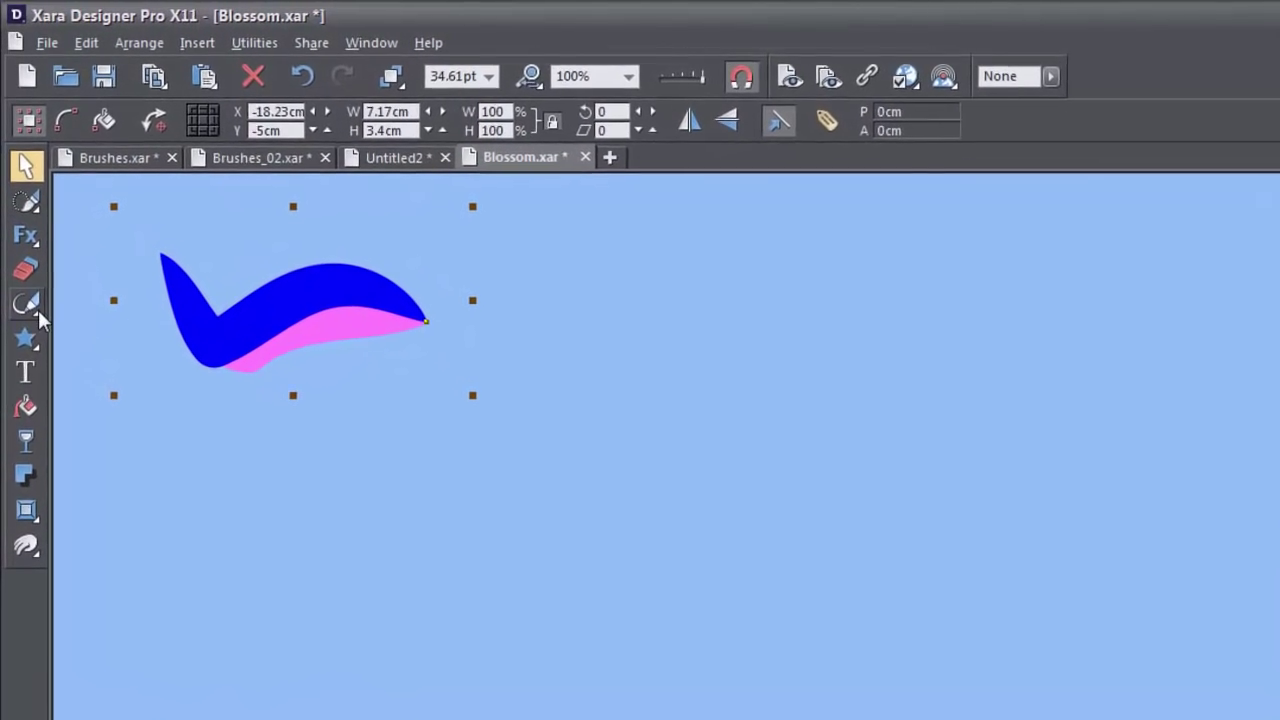
Create an Art brush named 'swoosh' from the selected blue and pink shape
{"action": "left_click", "coordinate": [22, 301]}
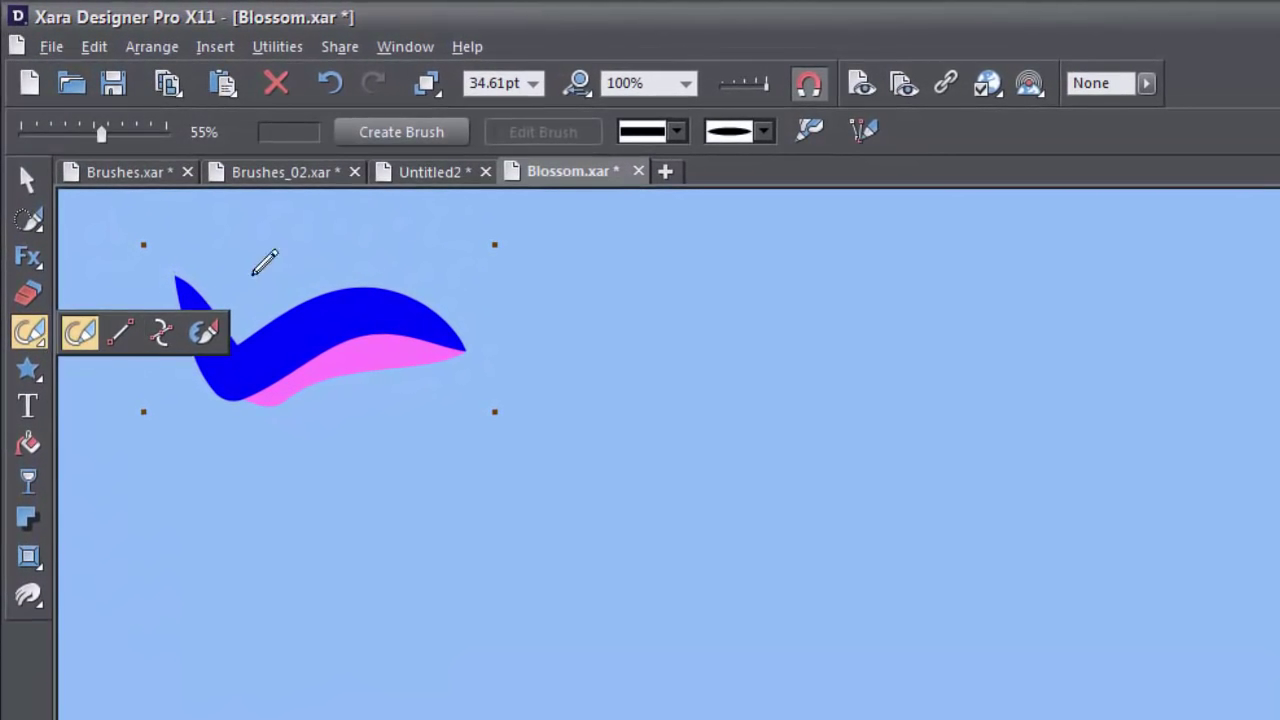
{"action": "left_click", "coordinate": [400, 131]}
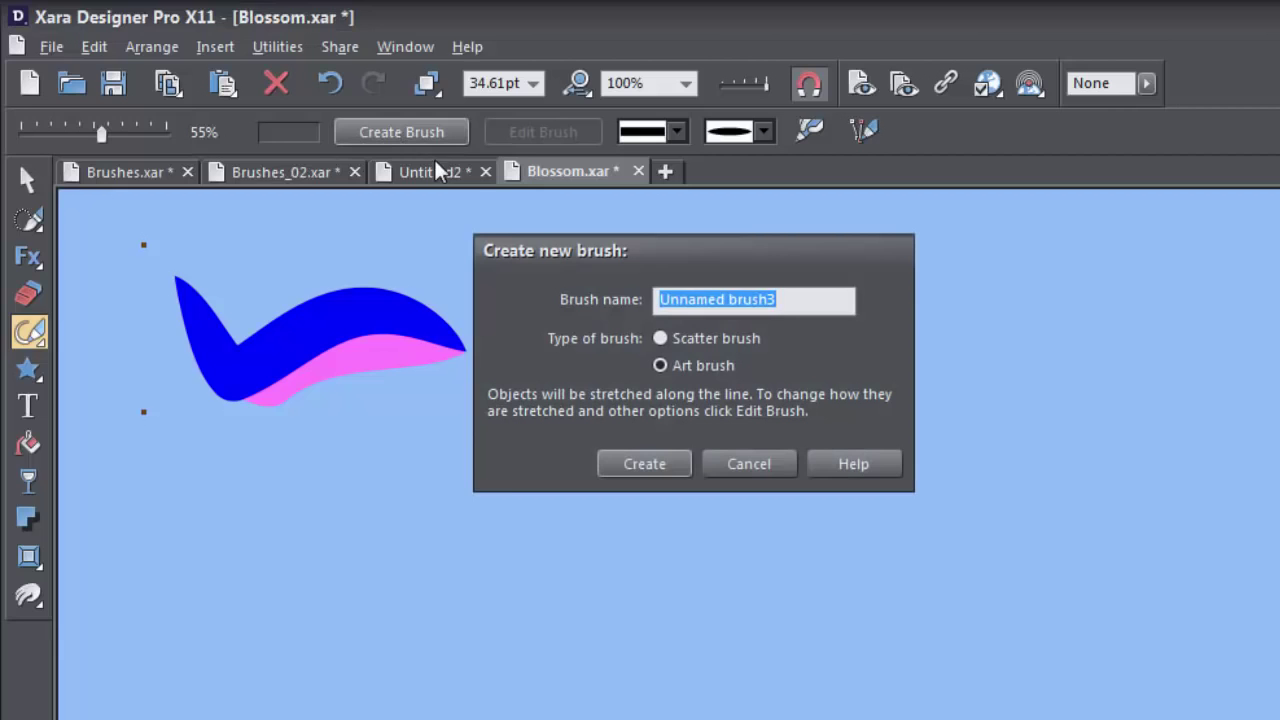
{"action": "mouse_move", "coordinate": [524, 285]}
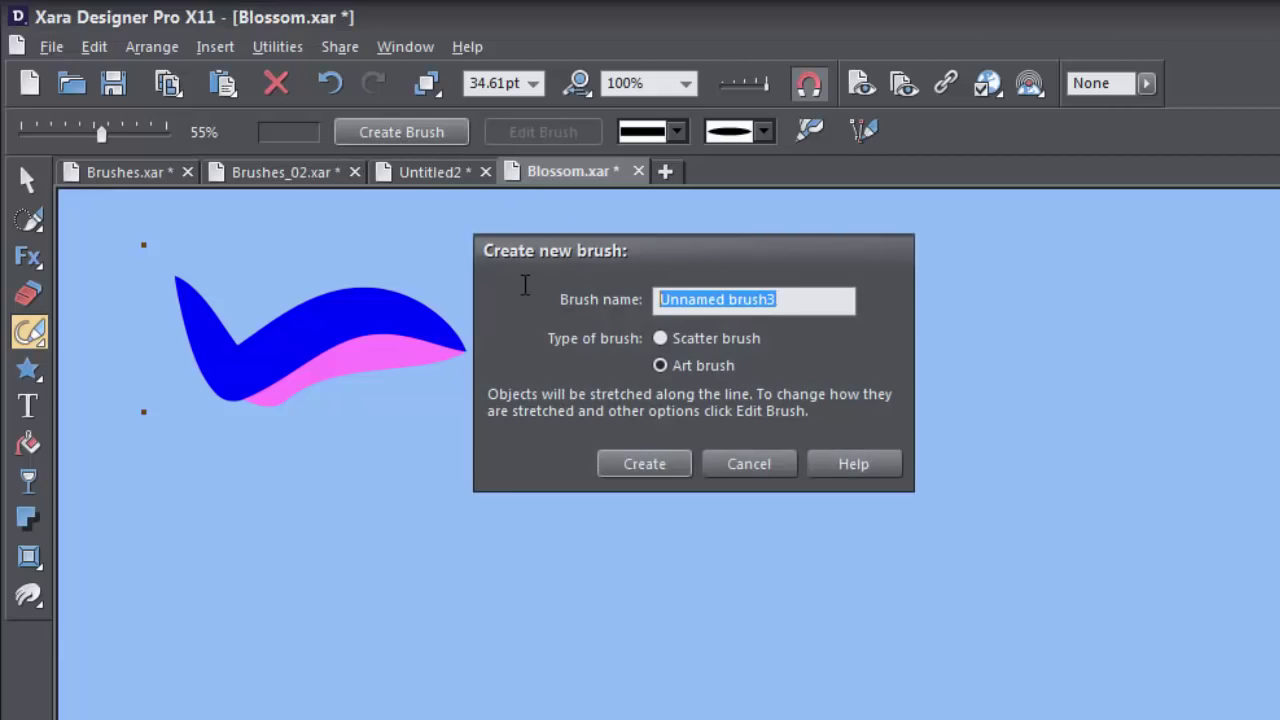
{"action": "type", "text": "swoo"}
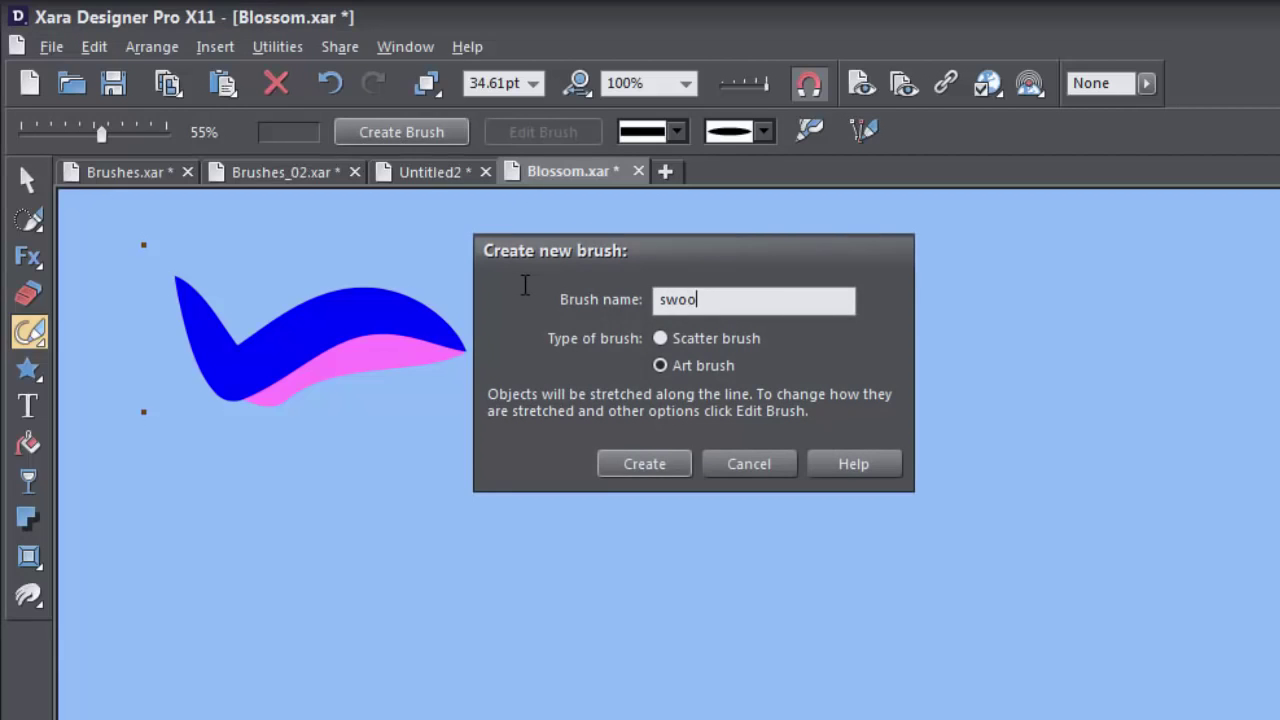
{"action": "type", "text": "sh"}
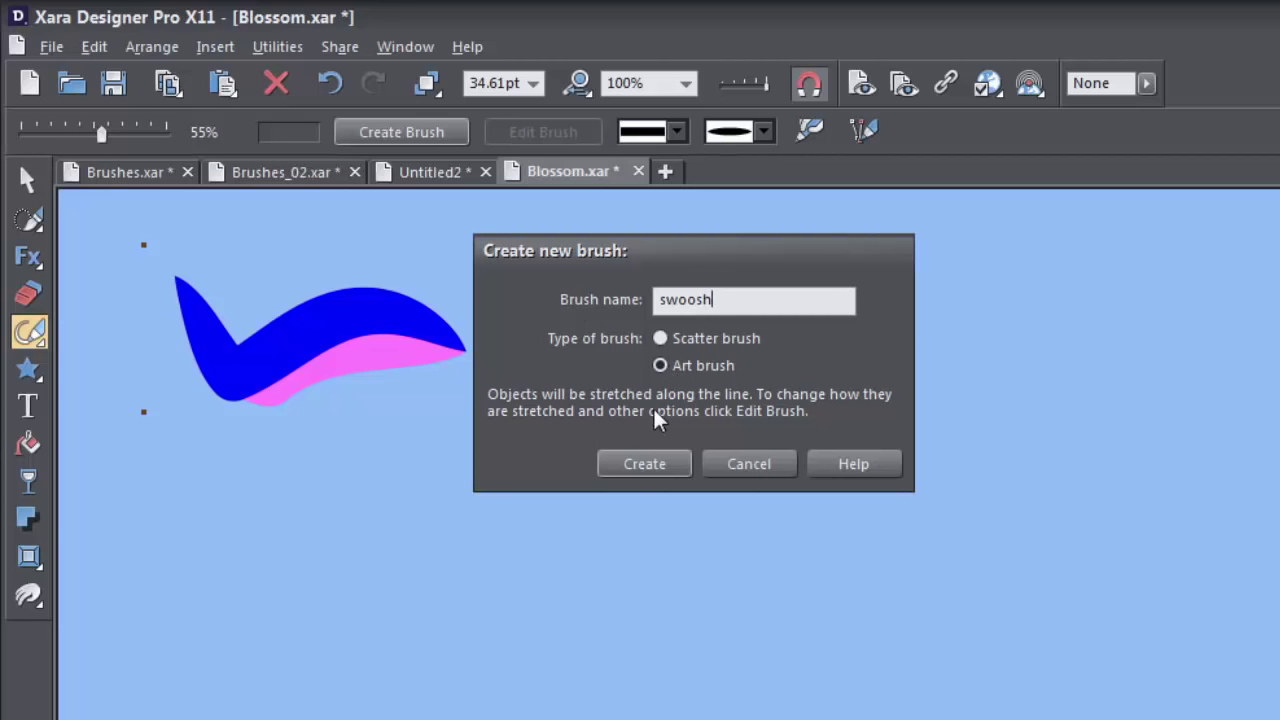
{"action": "left_click", "coordinate": [644, 463]}
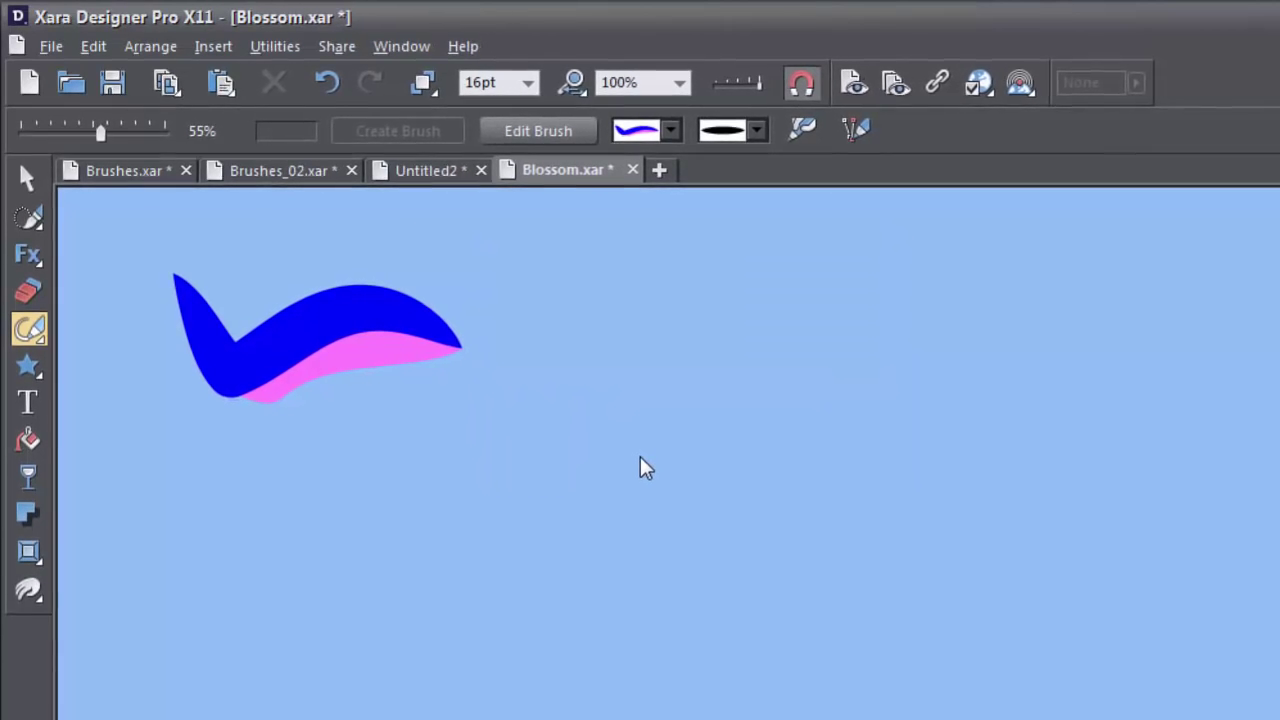
Paint a long wavy line and give it the swoosh brush from the Brush dropdown
{"action": "left_click_drag", "start_coordinate": [205, 540], "coordinate": [320, 520]}
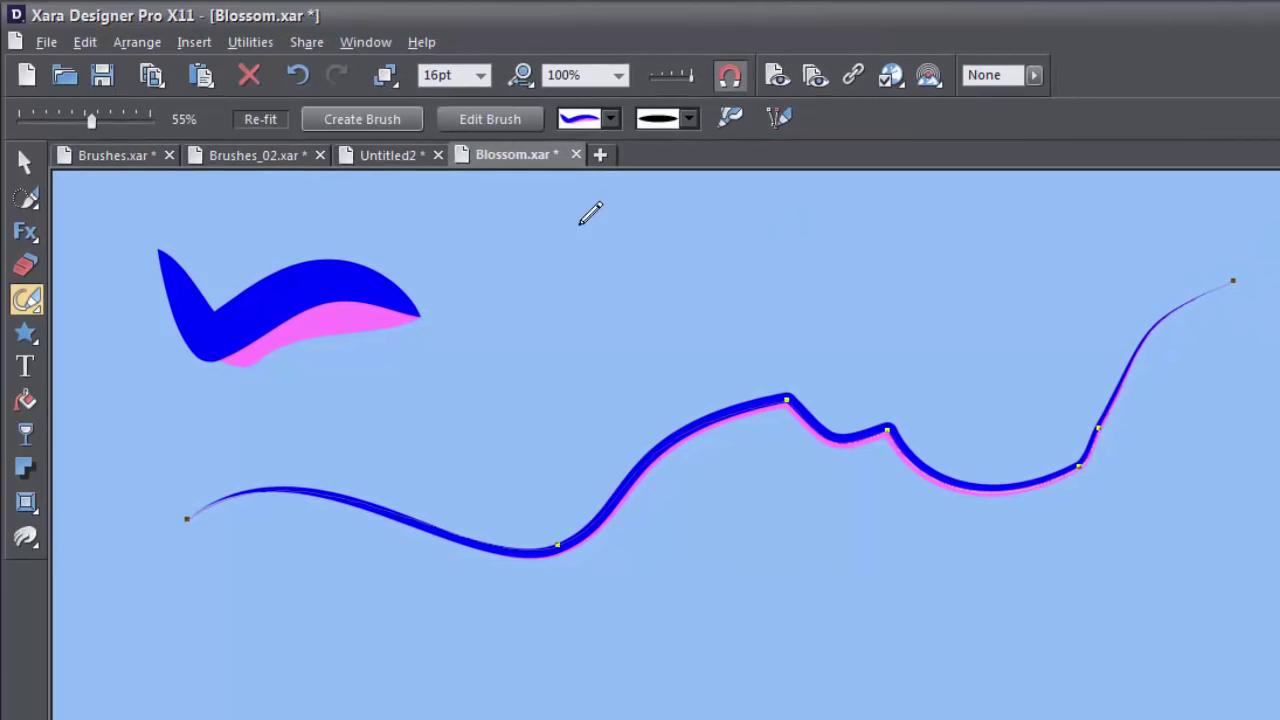
{"action": "left_click", "coordinate": [610, 118]}
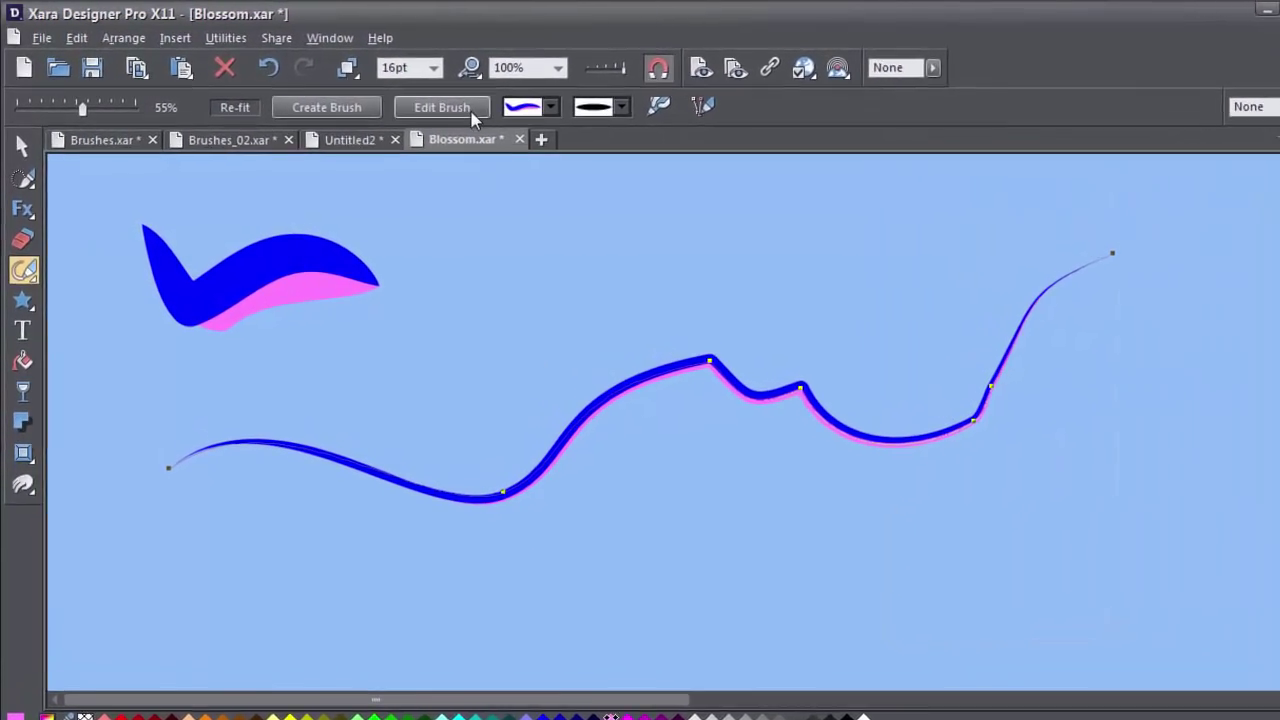
Open the swoosh brush's Art Brush Settings to adjust its scaling
{"action": "left_click", "coordinate": [441, 107]}
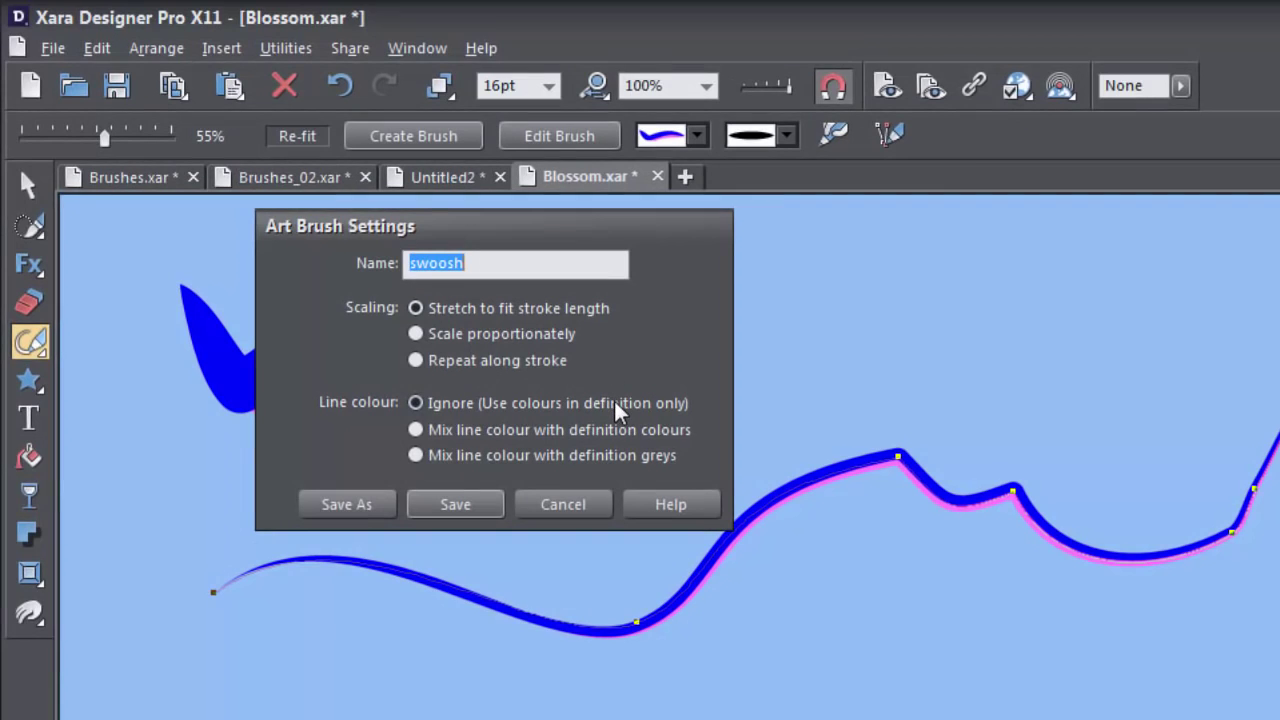
{"action": "mouse_move", "coordinate": [597, 325]}
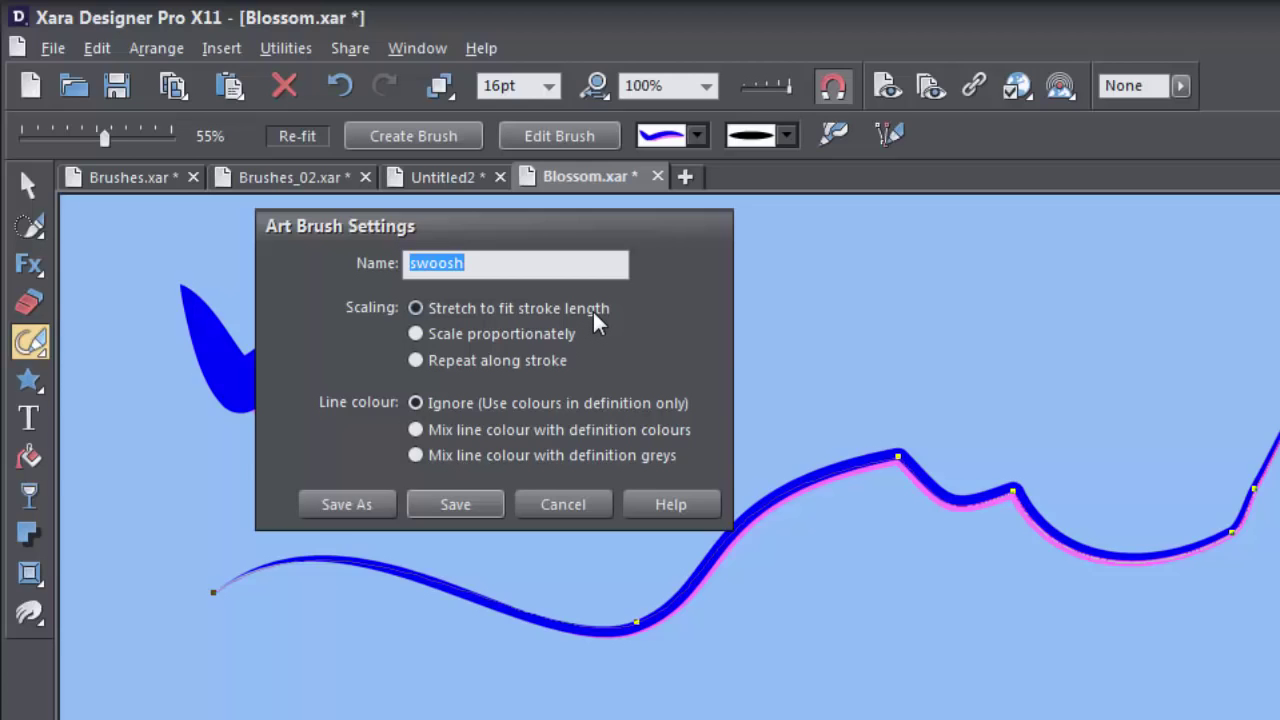
{"action": "mouse_move", "coordinate": [597, 328]}
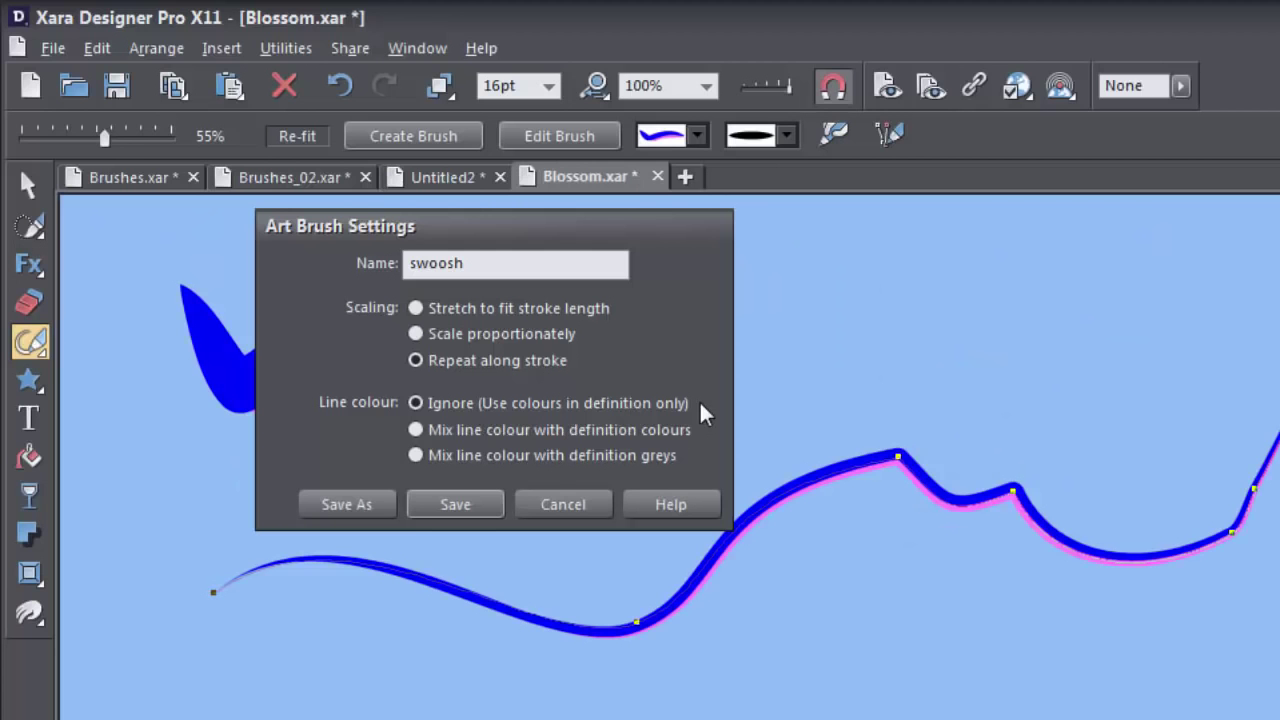
{"action": "mouse_move", "coordinate": [702, 425]}
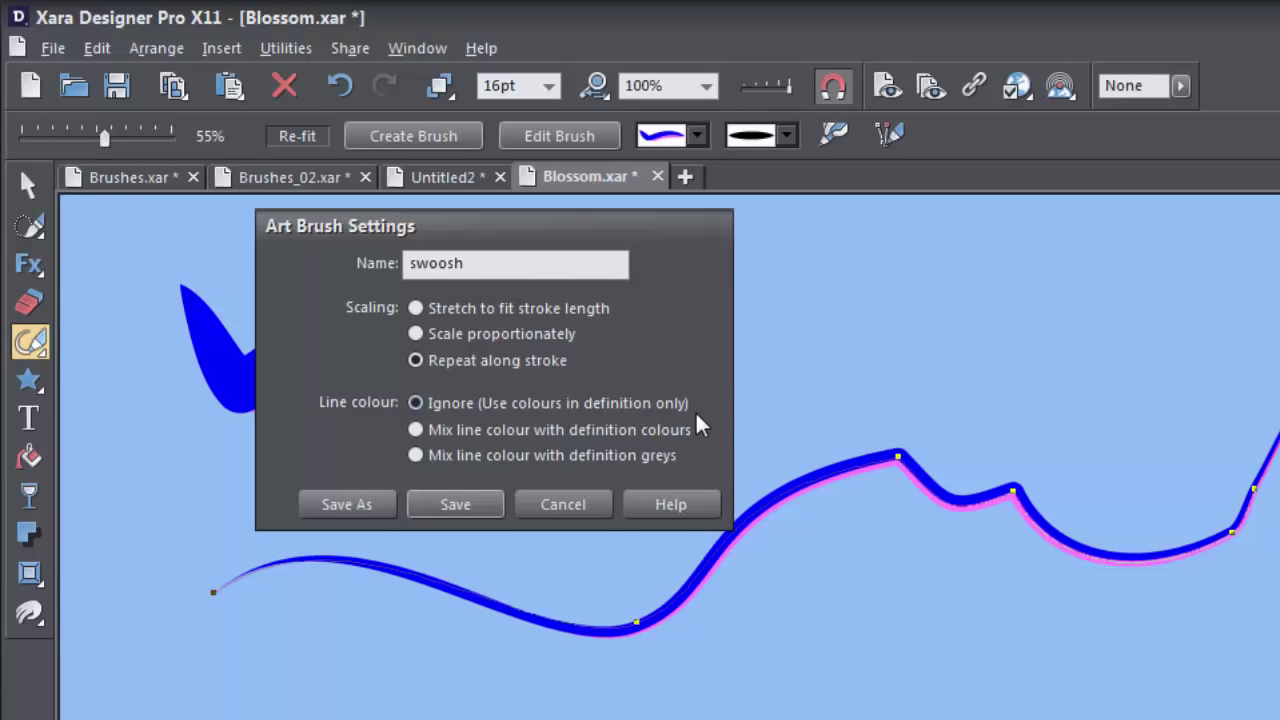
{"action": "mouse_move", "coordinate": [692, 432]}
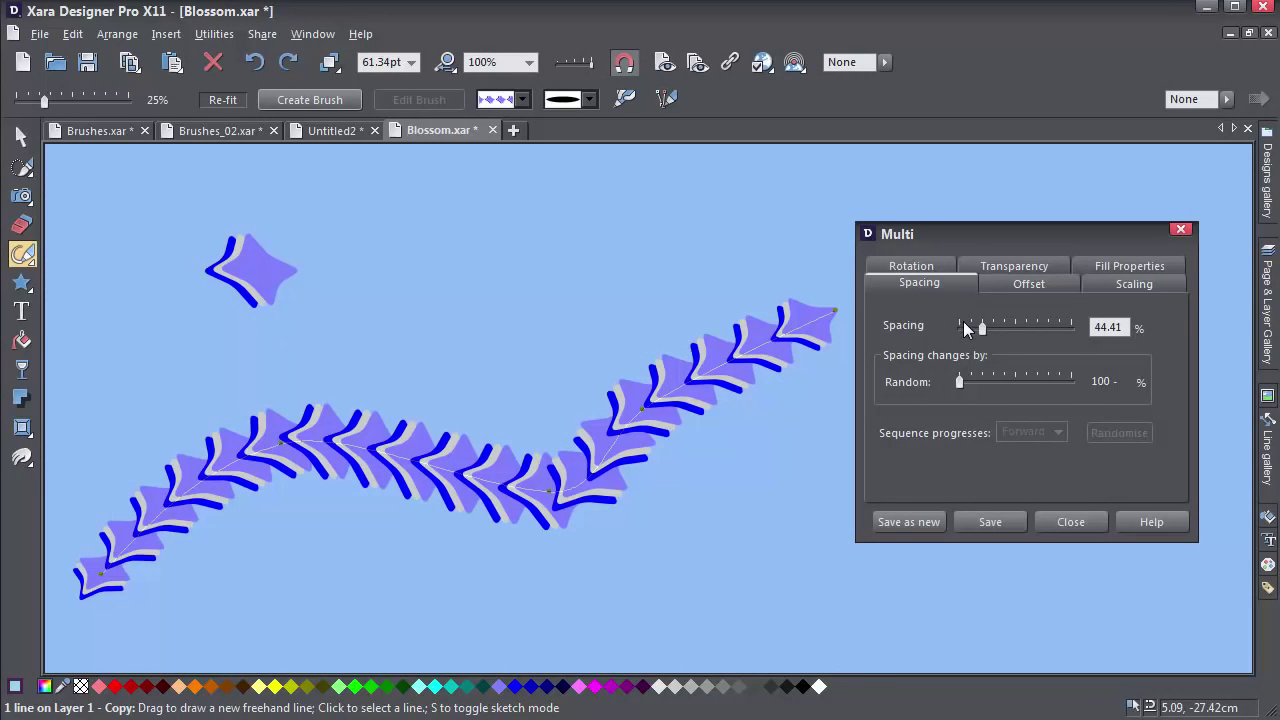
Widen star spacing, add alternating offset, and randomise star size to about 57–174%
{"action": "left_click_drag", "start_coordinate": [981, 327], "coordinate": [1009, 327]}
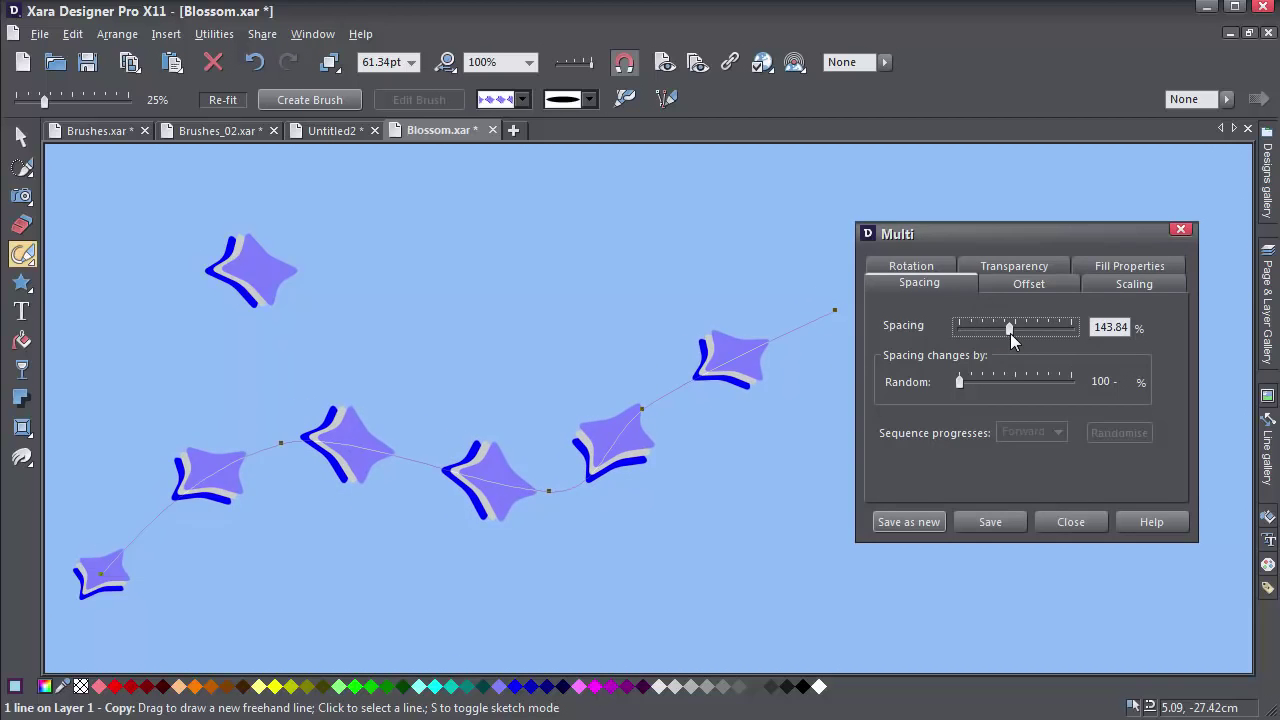
{"action": "left_click_drag", "start_coordinate": [1008, 327], "coordinate": [990, 327]}
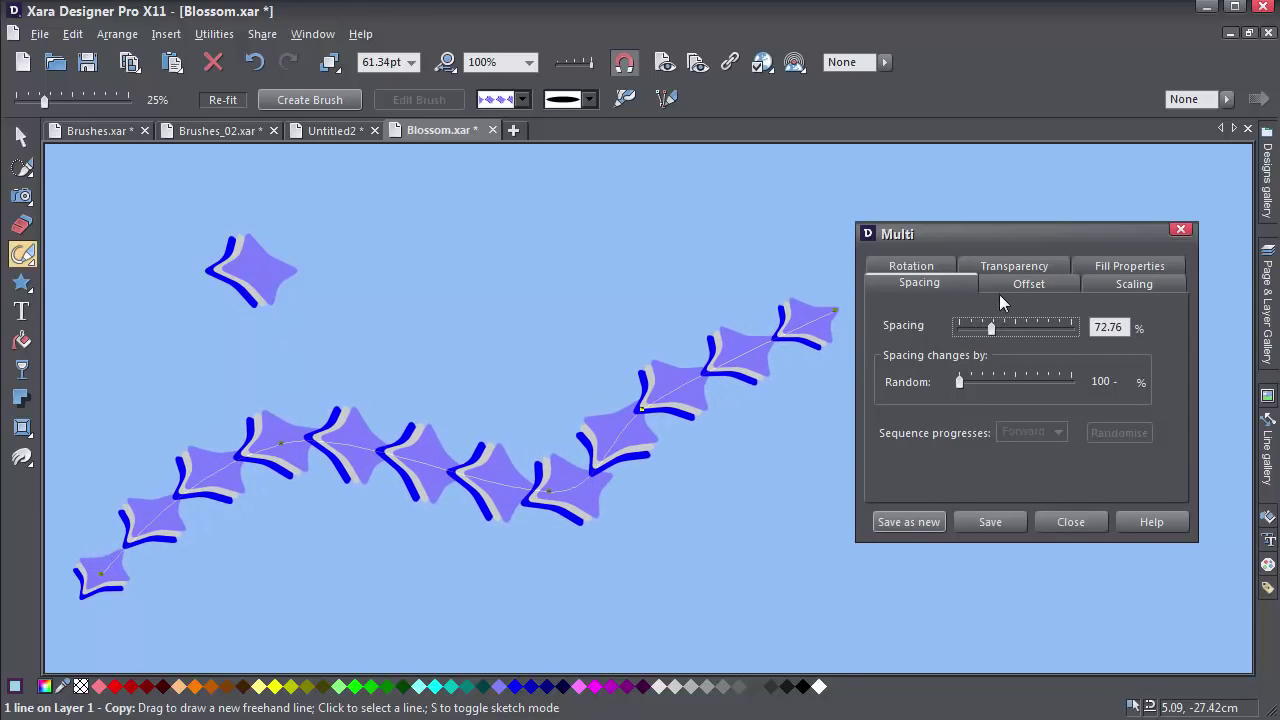
{"action": "left_click", "coordinate": [1028, 283]}
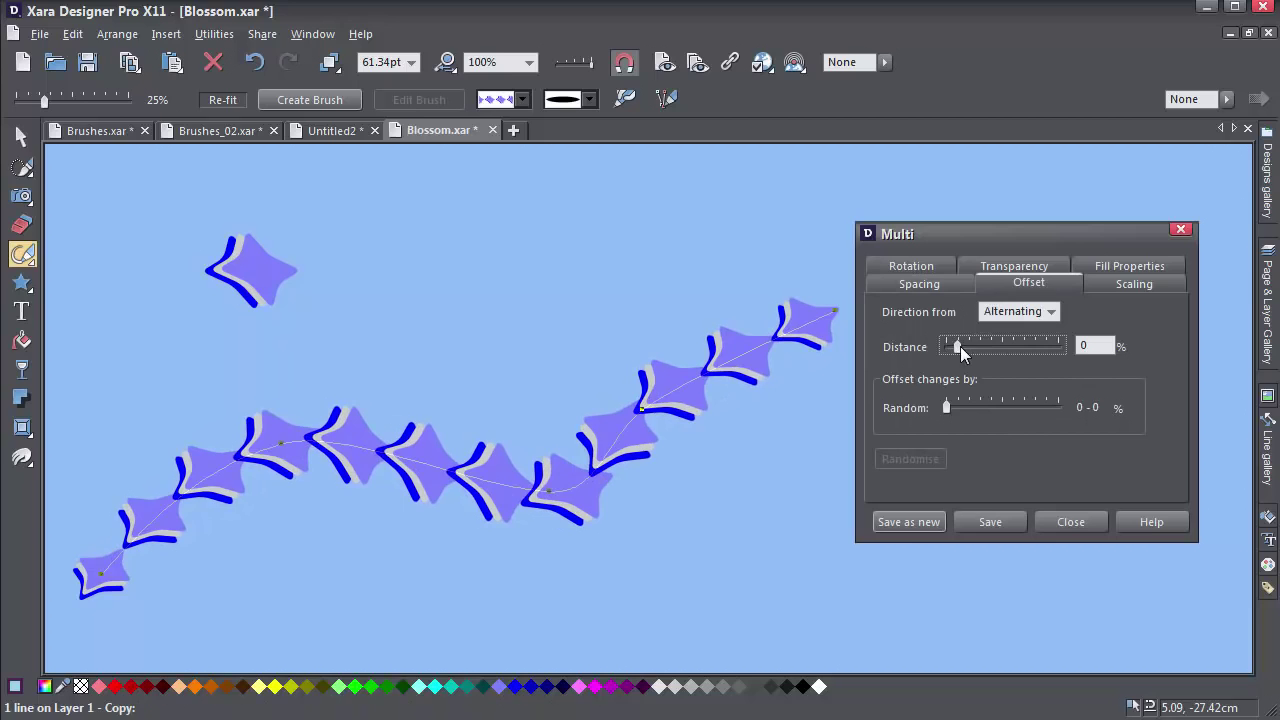
{"action": "left_click_drag", "start_coordinate": [951, 345], "coordinate": [960, 345]}
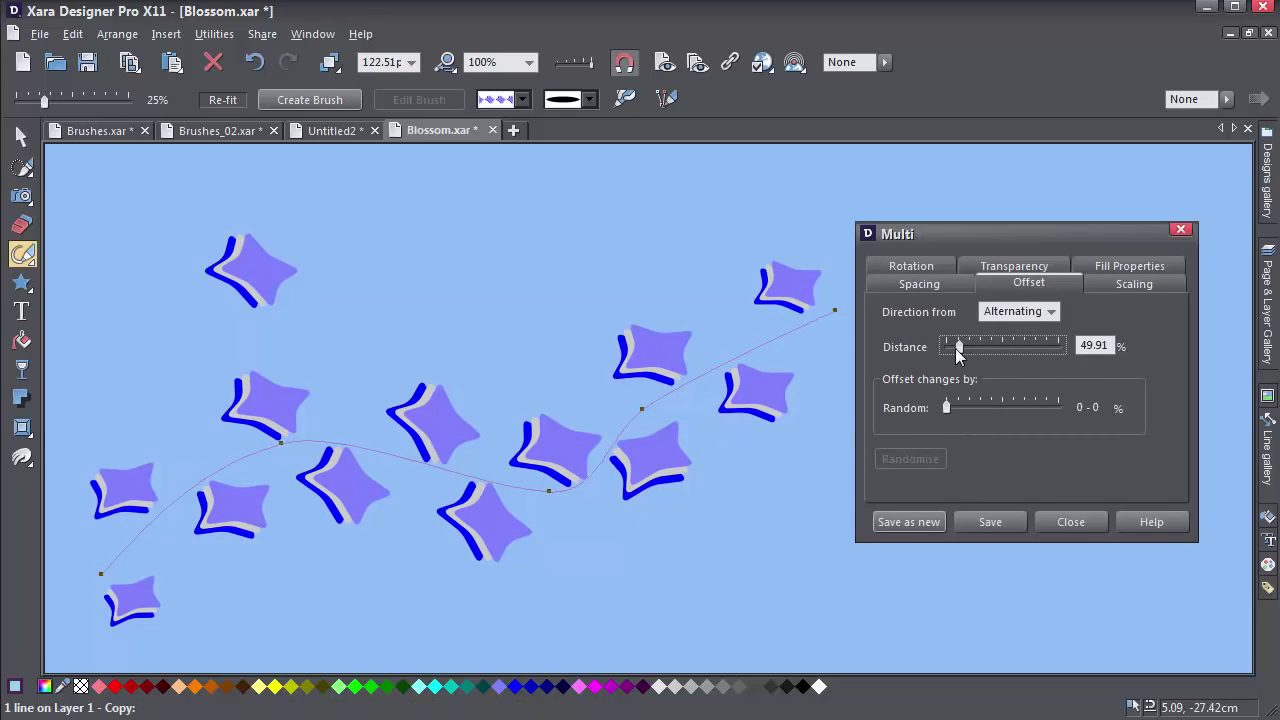
{"action": "left_click", "coordinate": [1134, 283]}
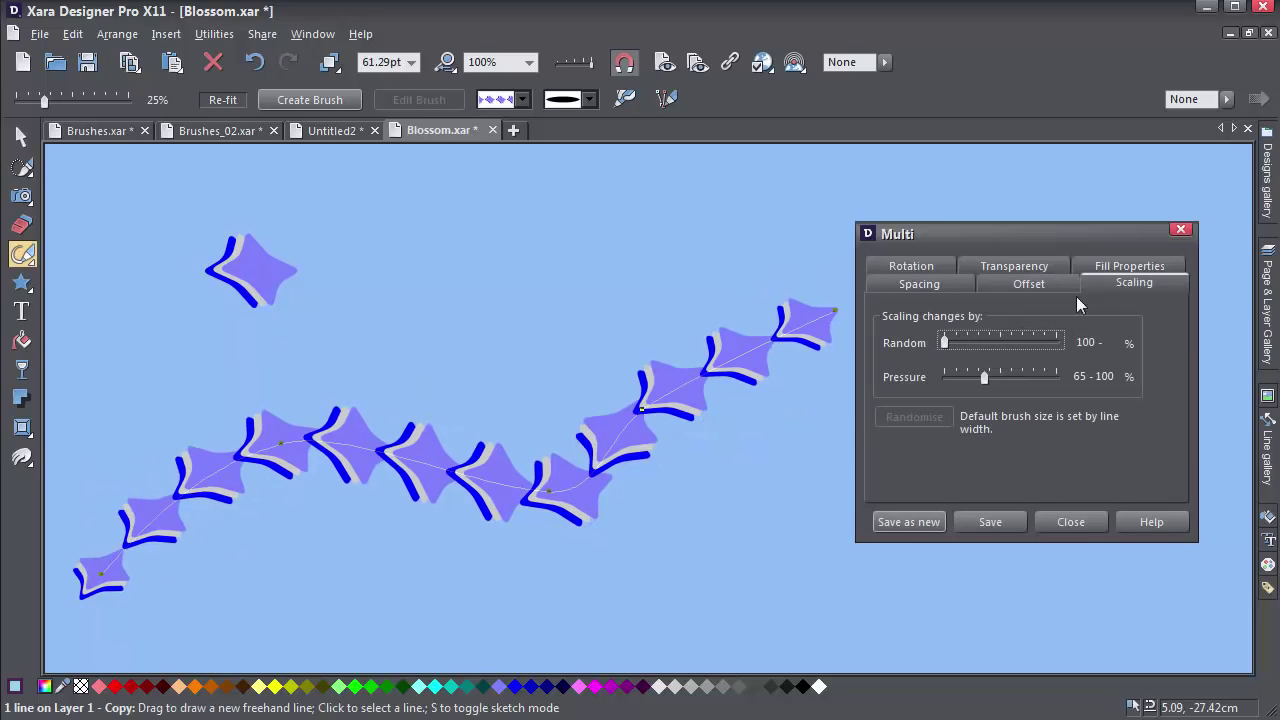
{"action": "left_click_drag", "start_coordinate": [943, 342], "coordinate": [992, 342]}
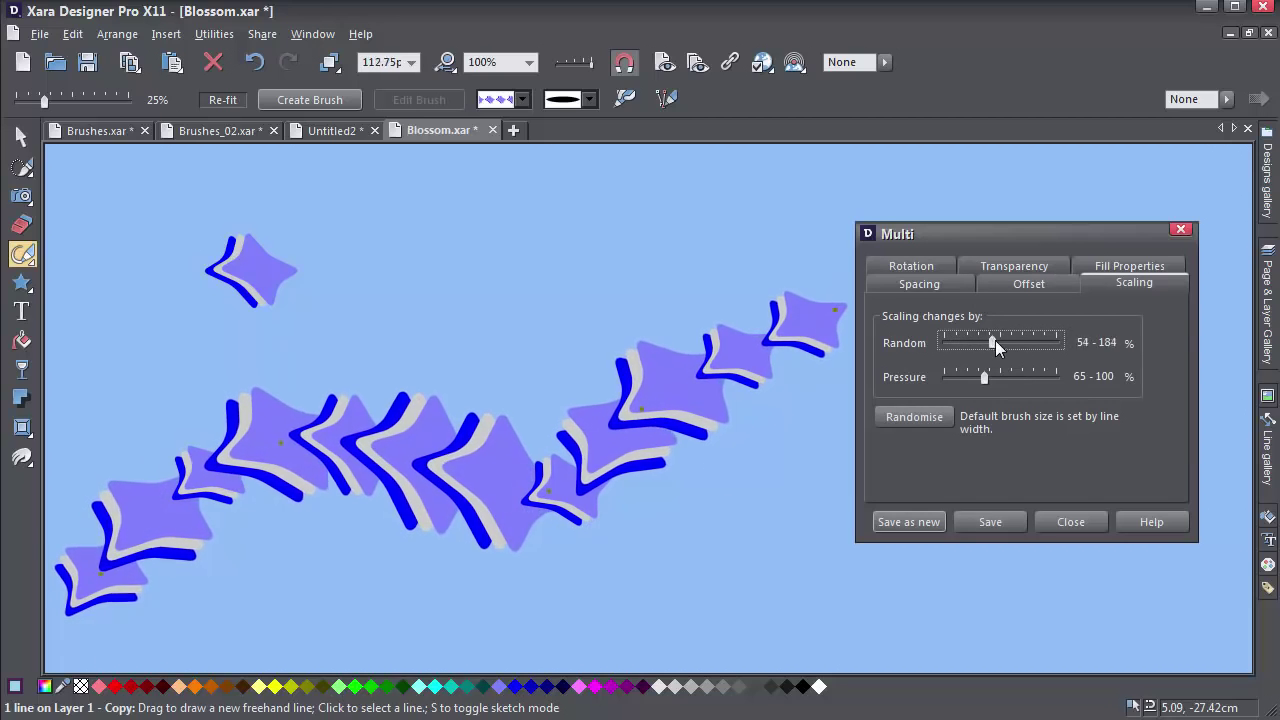
{"action": "left_click_drag", "start_coordinate": [992, 342], "coordinate": [985, 342]}
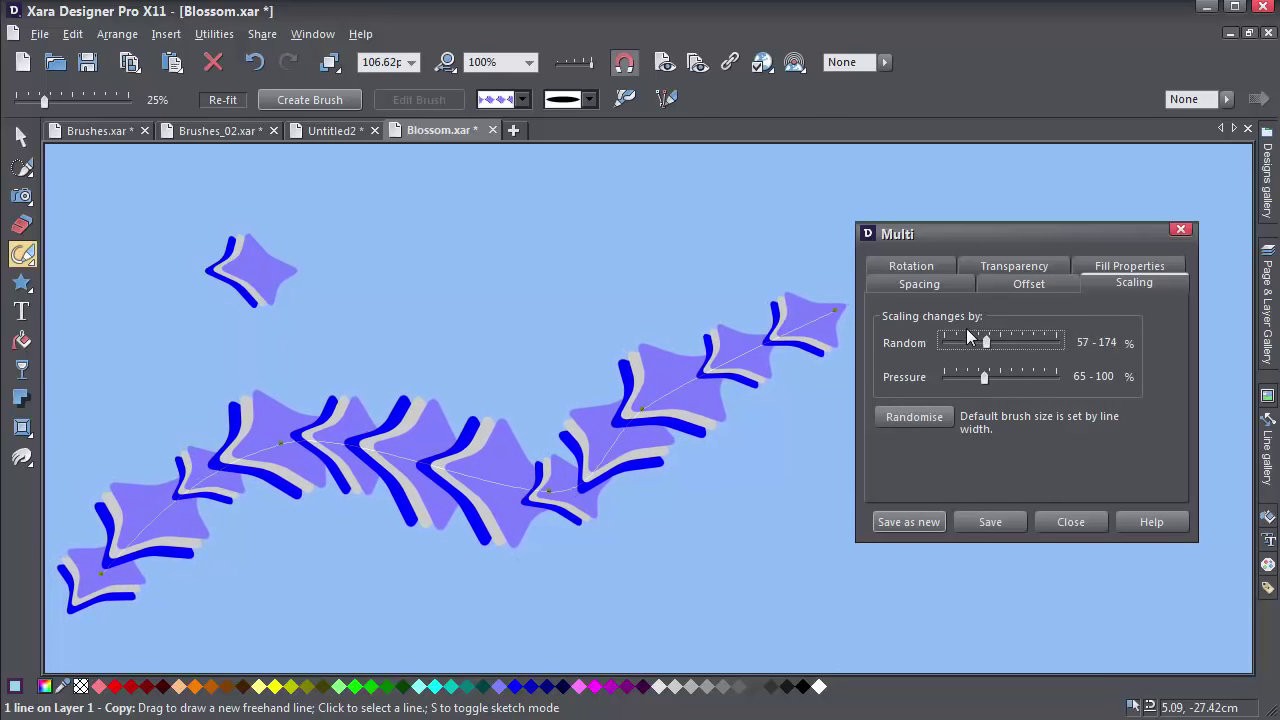
Review star rotation settings and make the stars partly transparent
{"action": "left_click", "coordinate": [911, 265]}
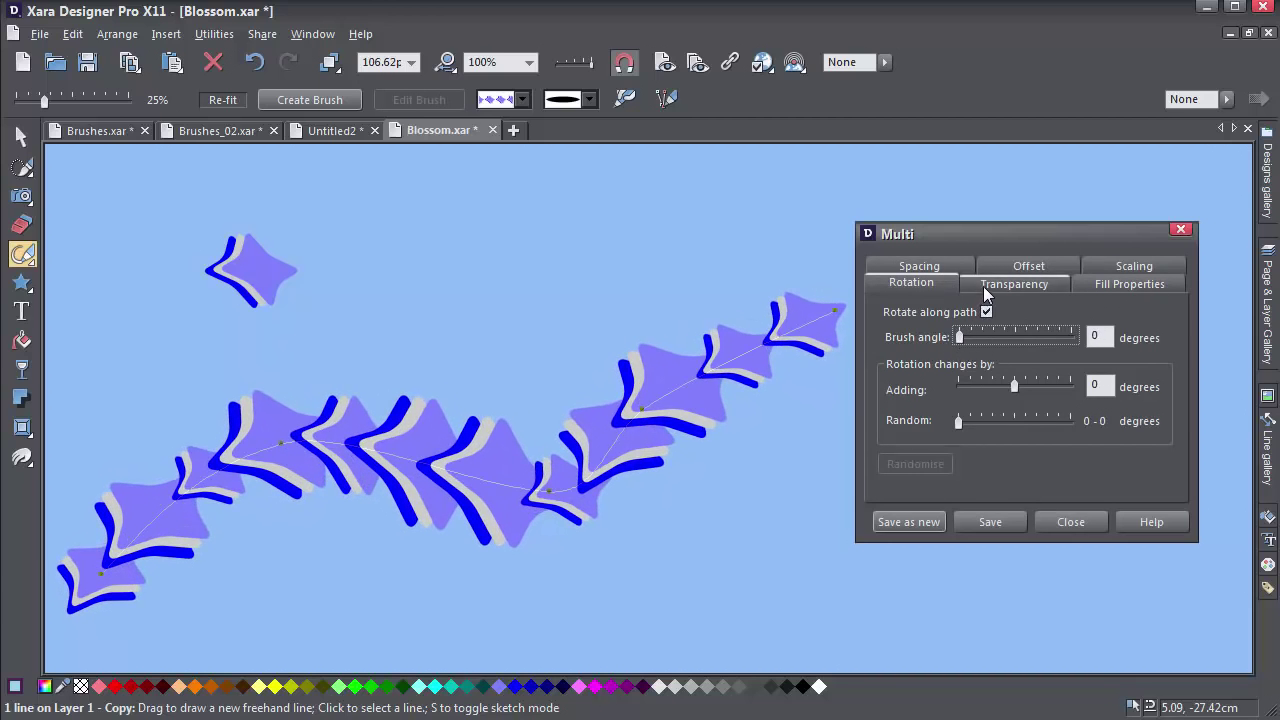
{"action": "left_click", "coordinate": [1014, 283]}
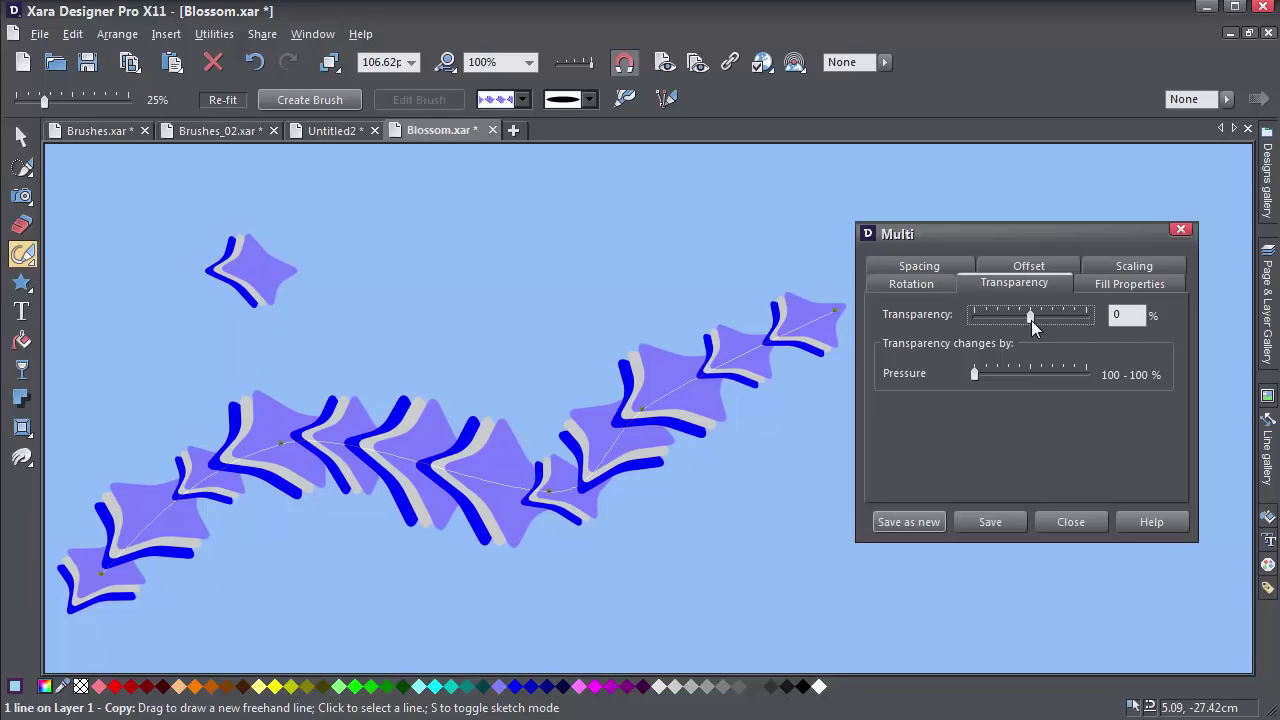
{"action": "left_click_drag", "start_coordinate": [1030, 315], "coordinate": [1070, 315]}
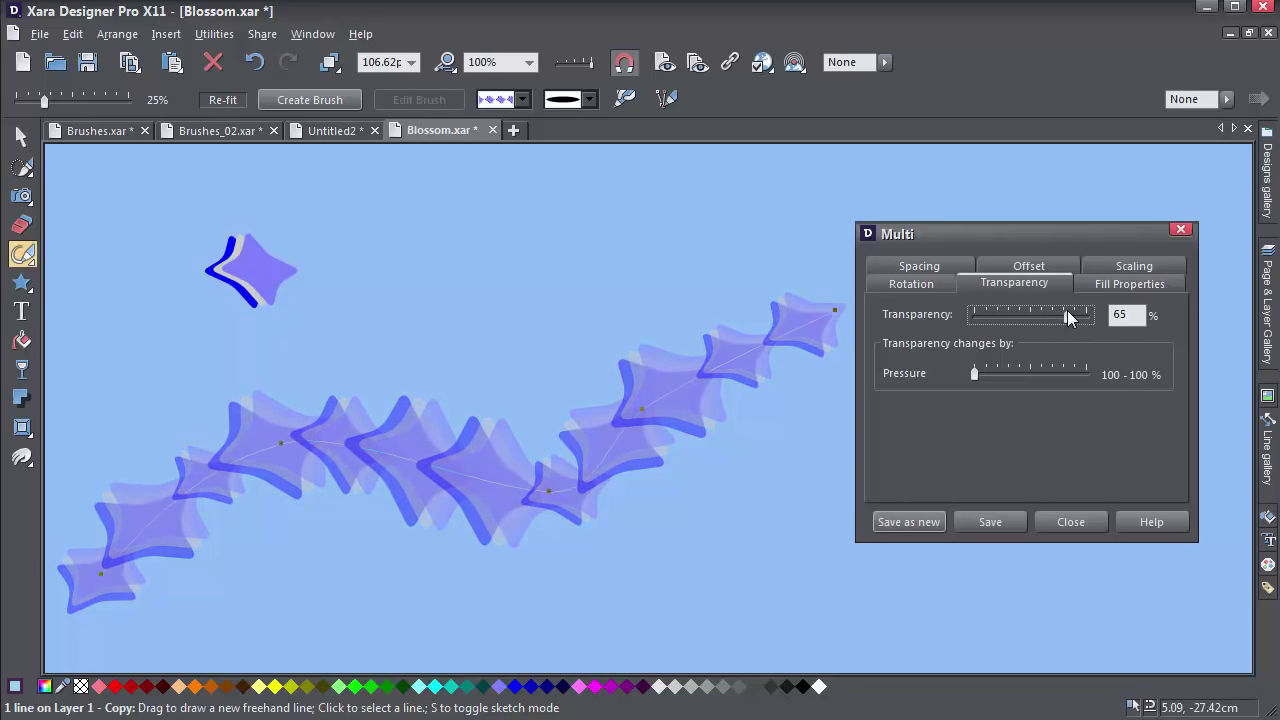
Randomise star hues to 0–128 degrees, reshuffle the colours, and close the brush settings
{"action": "left_click", "coordinate": [1129, 283]}
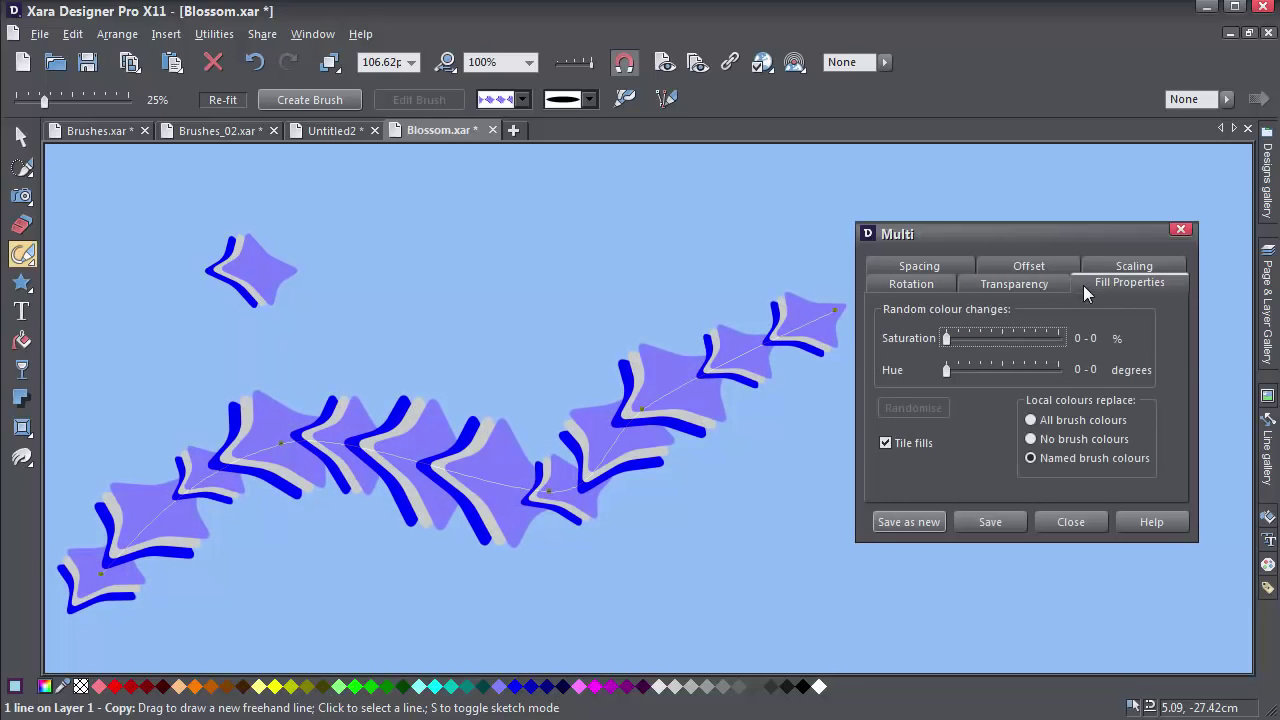
{"action": "left_click_drag", "start_coordinate": [946, 338], "coordinate": [966, 338]}
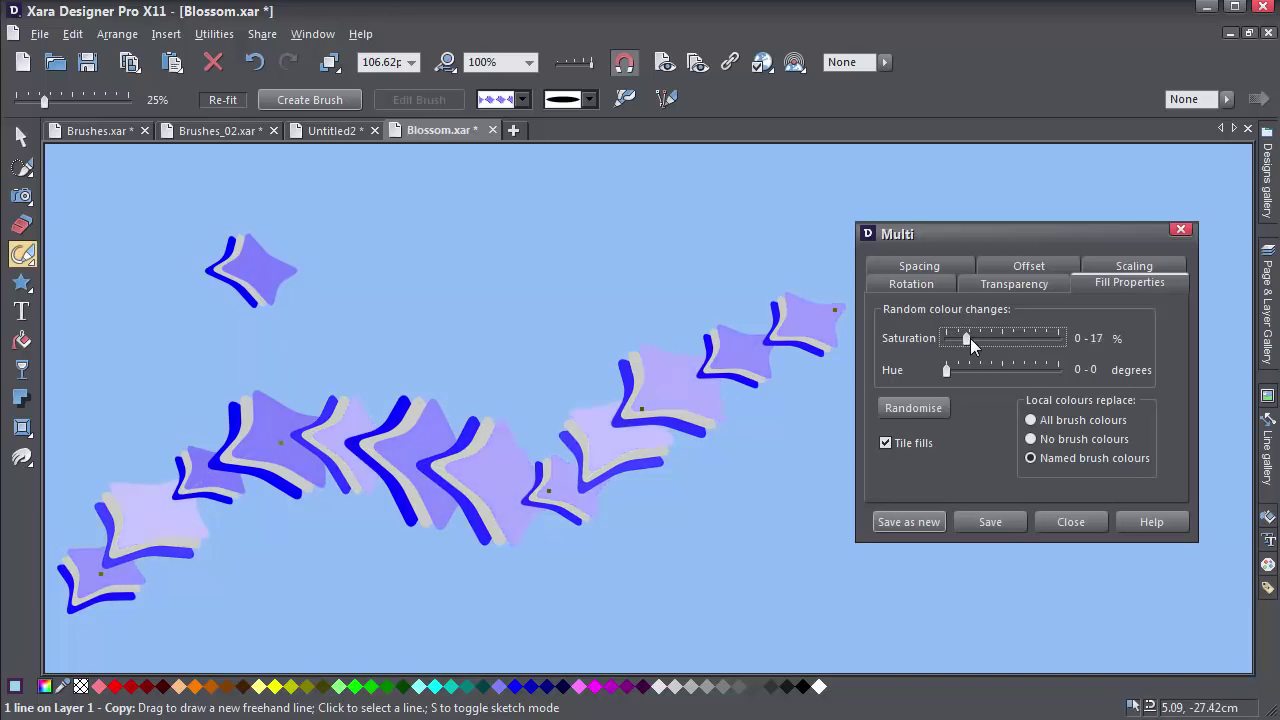
{"action": "left_click_drag", "start_coordinate": [965, 338], "coordinate": [946, 338]}
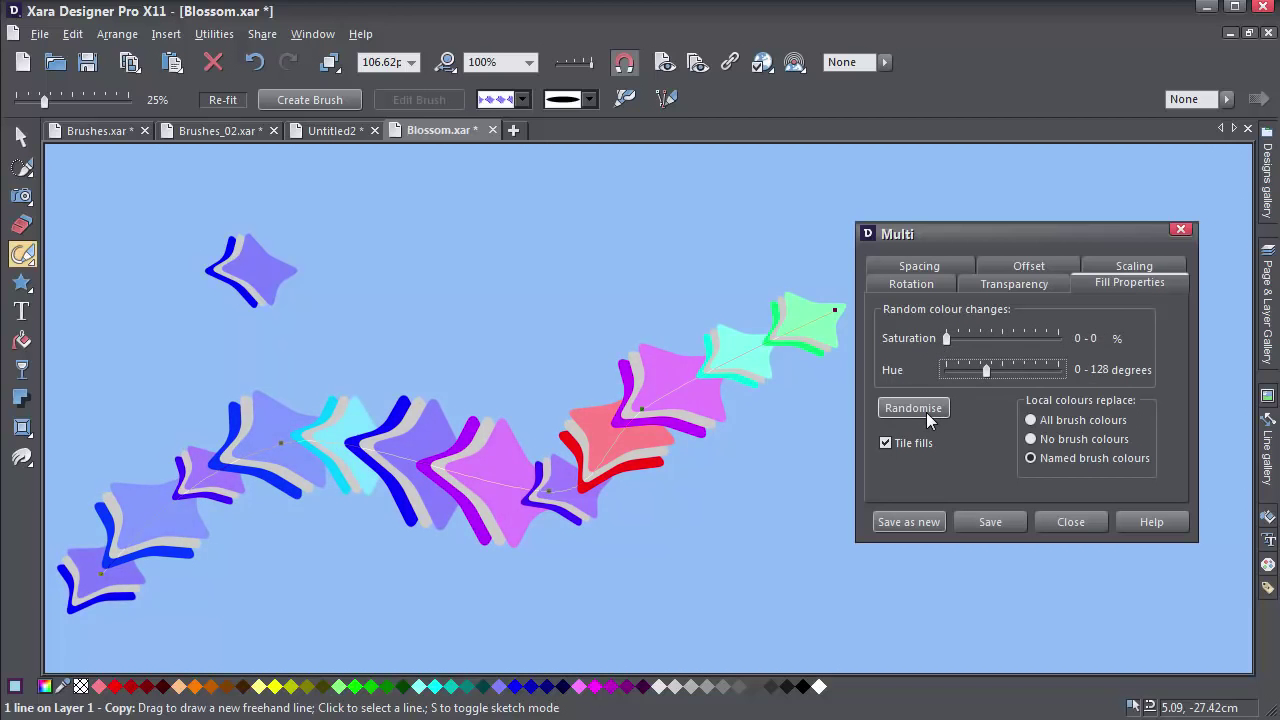
{"action": "left_click", "coordinate": [913, 407]}
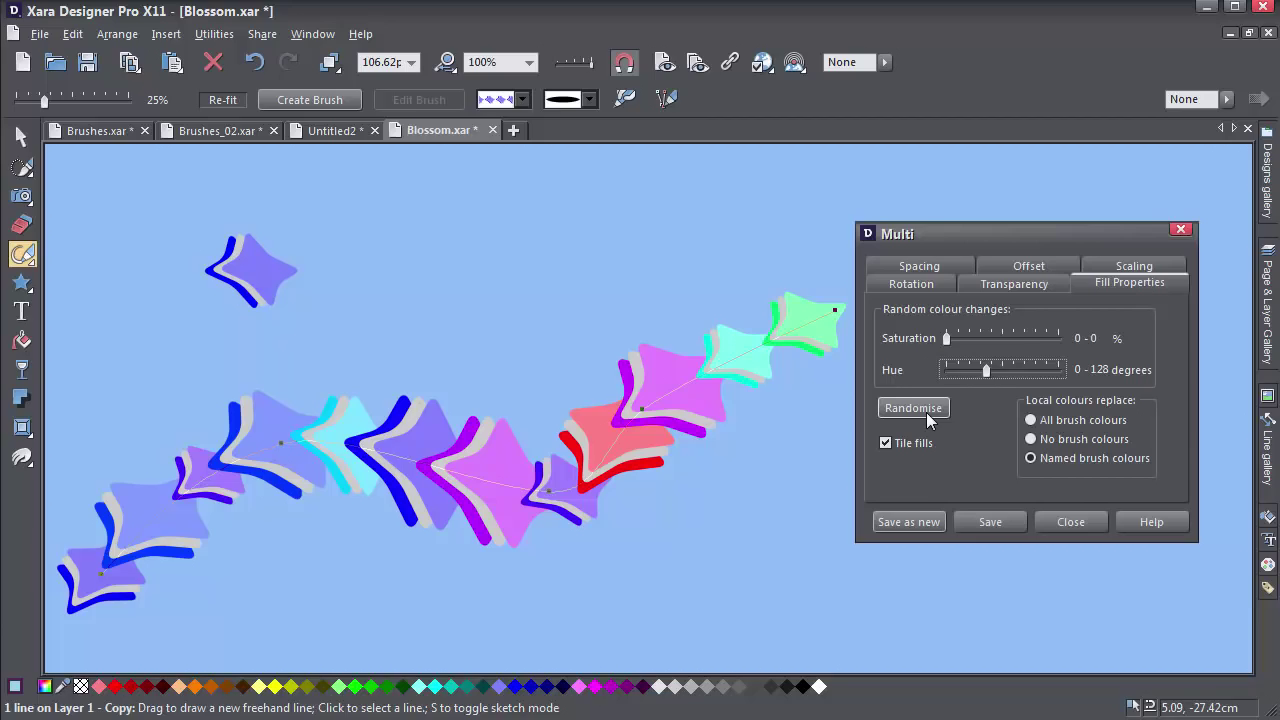
{"action": "left_click", "coordinate": [1071, 522]}
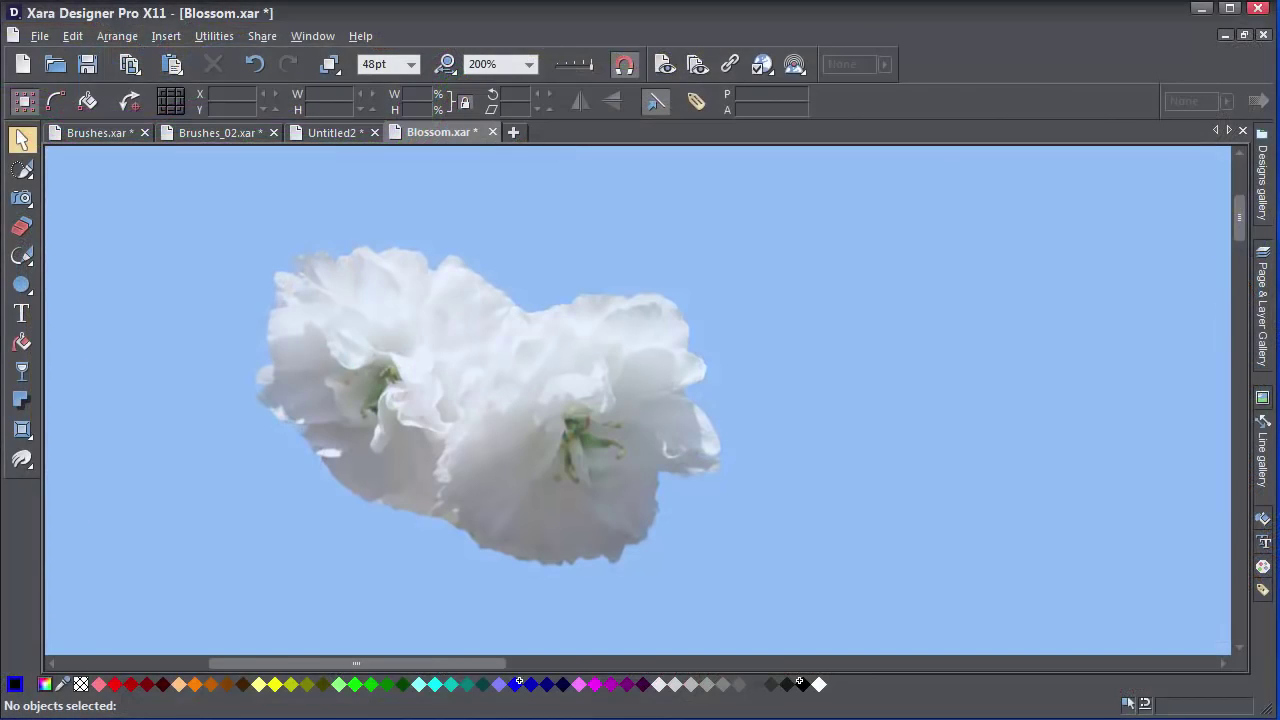